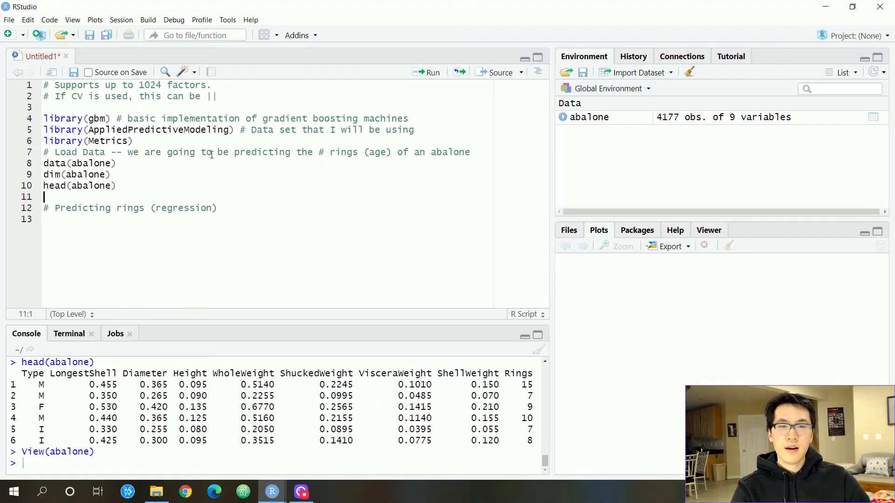
Review the library lines loading gbm and Metrics before adding the split code
{"action": "left_click_drag", "start_coordinate": [44, 129], "coordinate": [131, 141]}
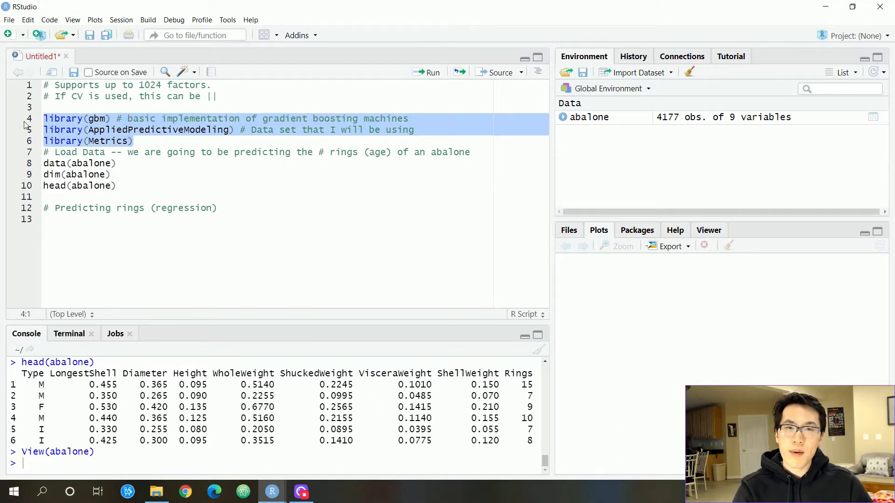
{"action": "left_click", "coordinate": [239, 190]}
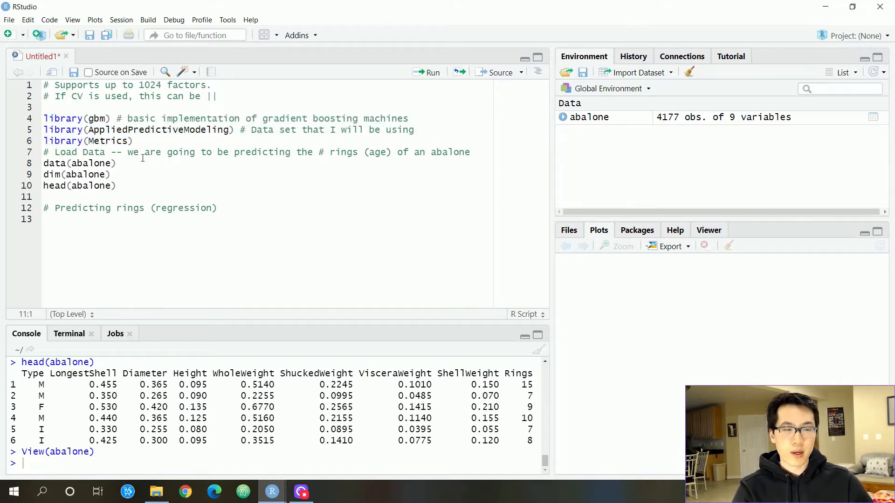
{"action": "double_click", "coordinate": [97, 119]}
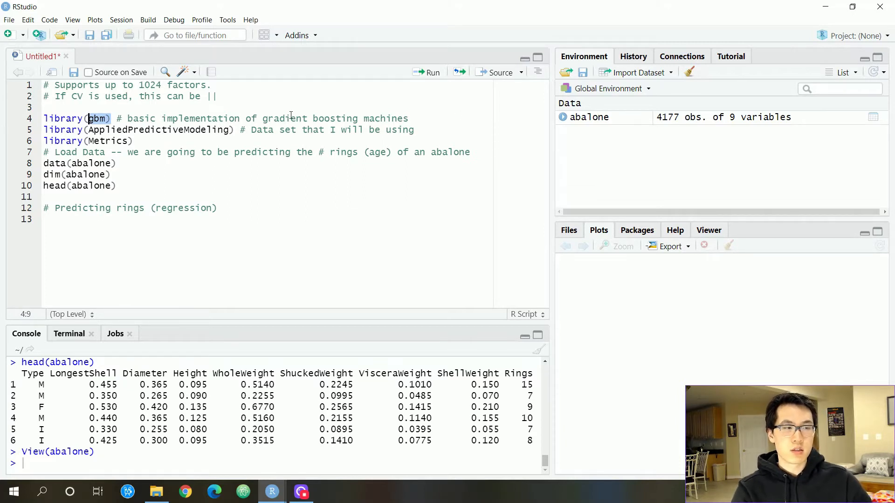
{"action": "mouse_move", "coordinate": [301, 147]}
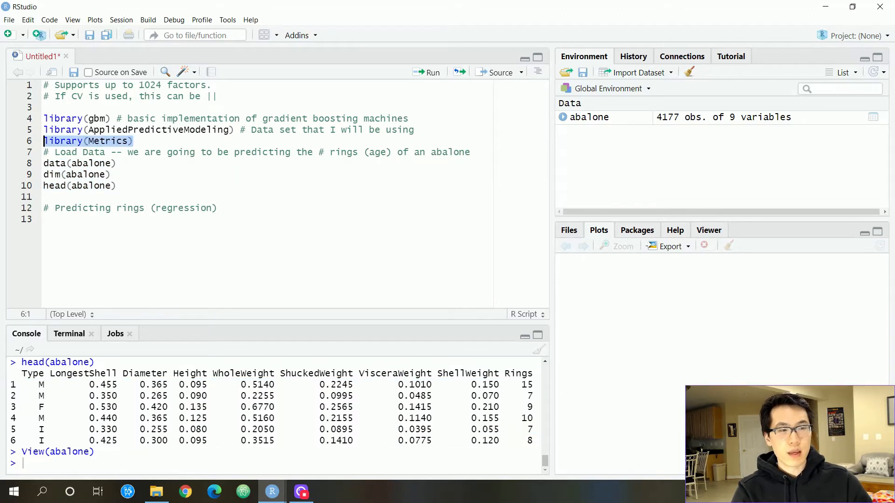
{"action": "left_click", "coordinate": [218, 208]}
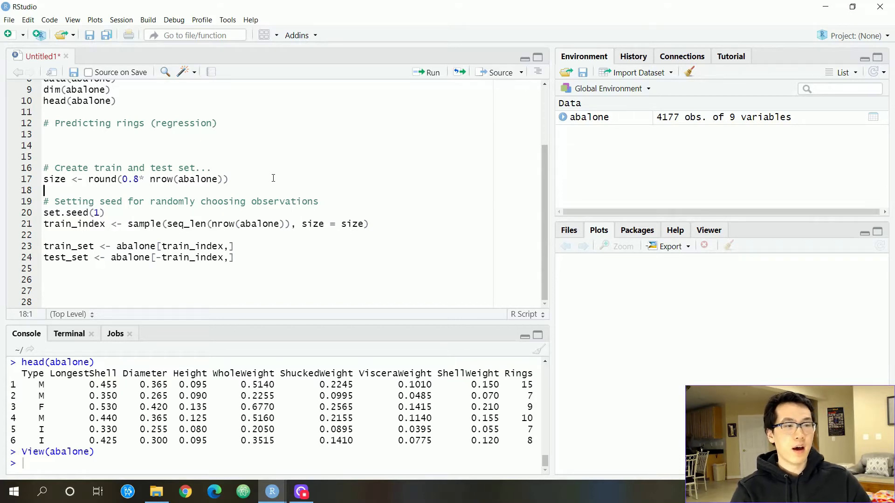
{"action": "mouse_move", "coordinate": [251, 179]}
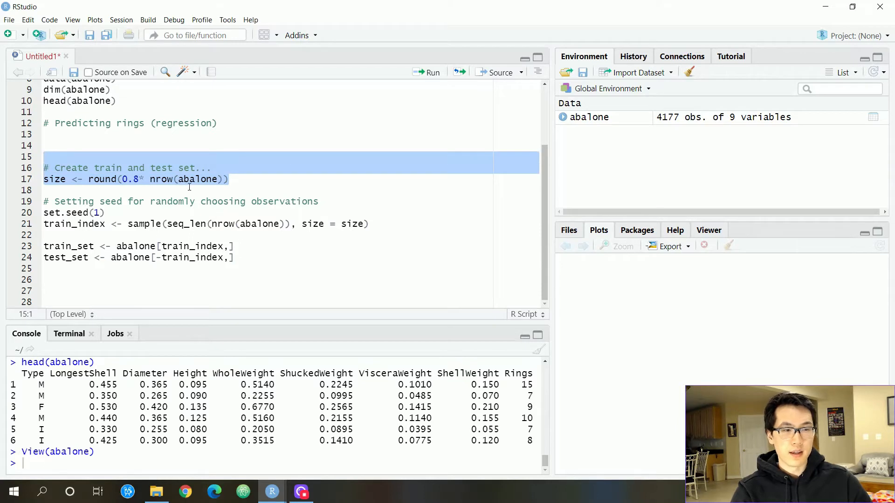
{"action": "mouse_move", "coordinate": [253, 187]}
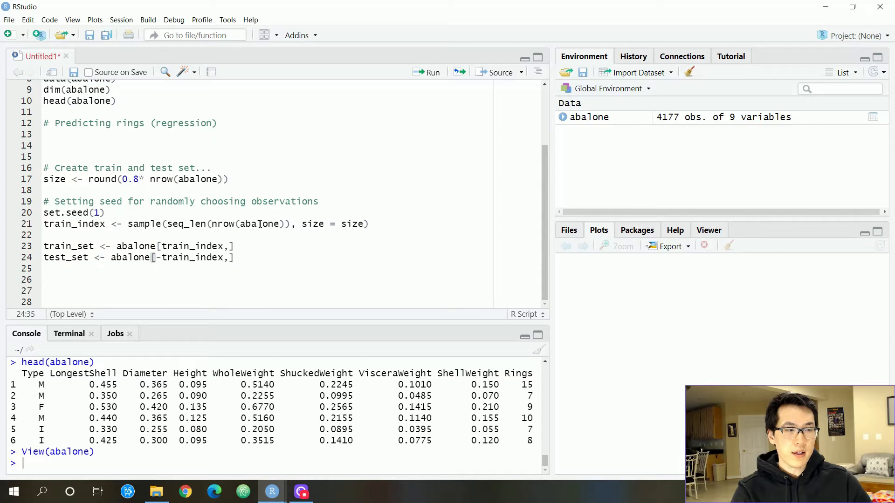
Fix the minus in the test_set[-train_index,] line and run the 80/20 train/test split
{"action": "double_click", "coordinate": [73, 224]}
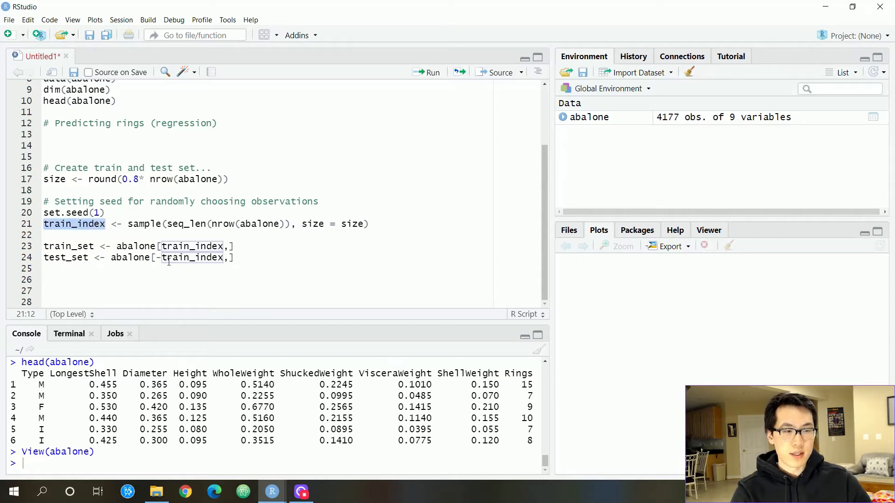
{"action": "left_click", "coordinate": [82, 246]}
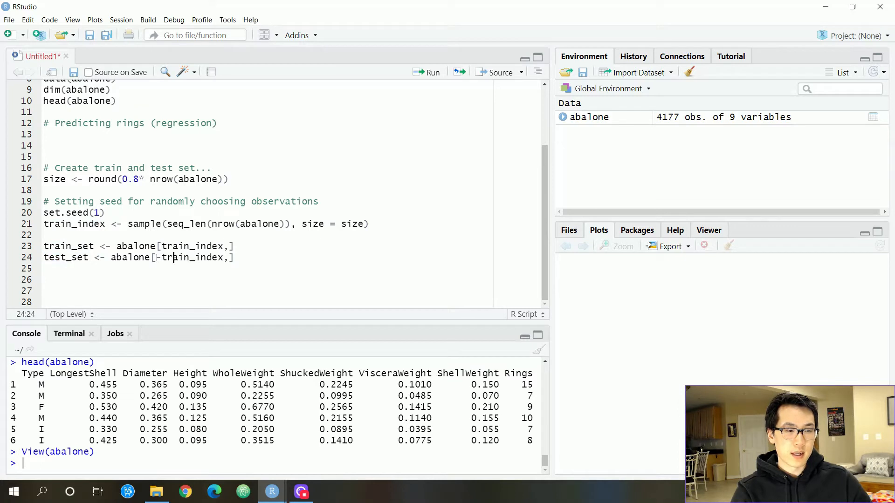
{"action": "type", "text": "-"}
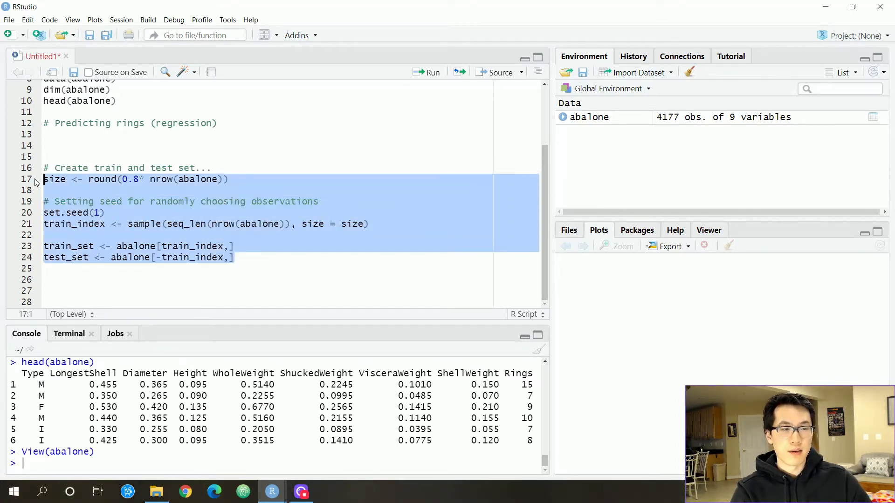
{"action": "left_click", "coordinate": [426, 72]}
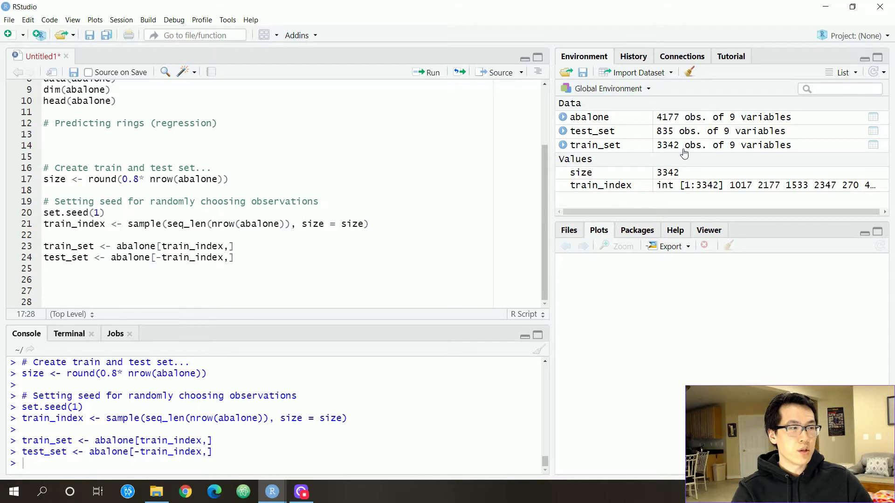
{"action": "mouse_move", "coordinate": [669, 126]}
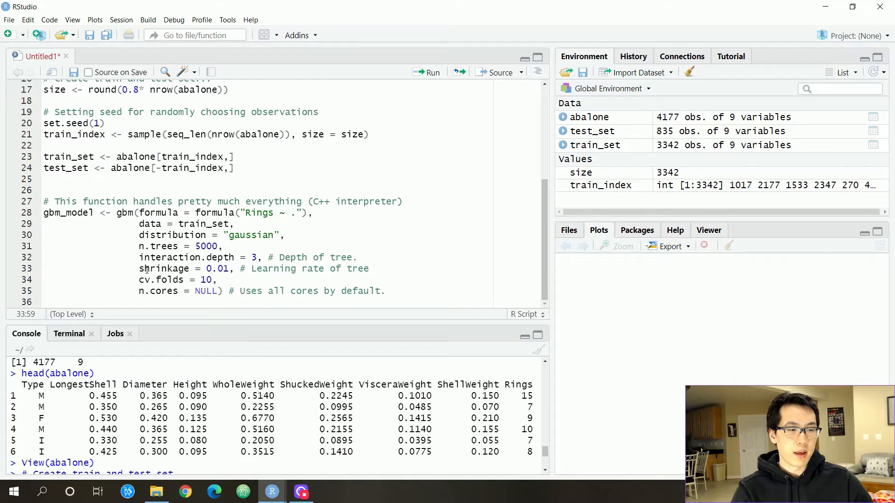
Review the shrinkage setting in the 5000-tree gbm call predicting Rings
{"action": "double_click", "coordinate": [164, 269]}
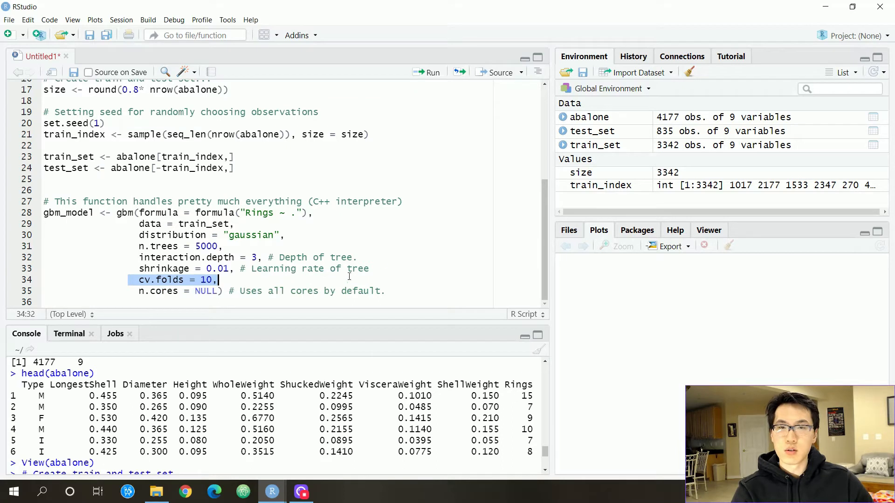
{"action": "mouse_move", "coordinate": [347, 276]}
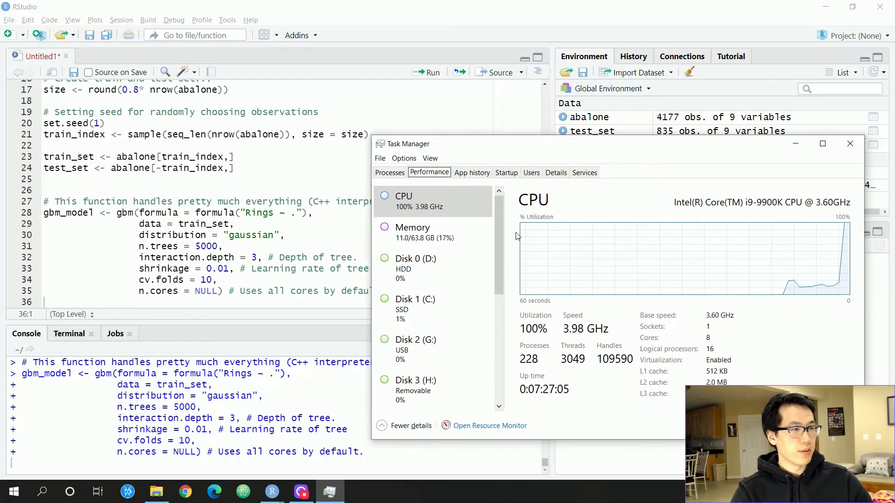
{"action": "mouse_move", "coordinate": [744, 298]}
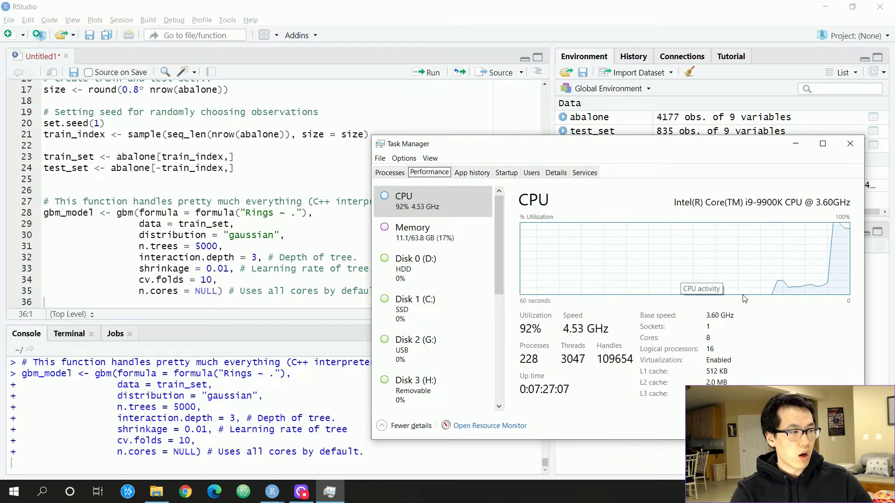
{"action": "mouse_move", "coordinate": [733, 251]}
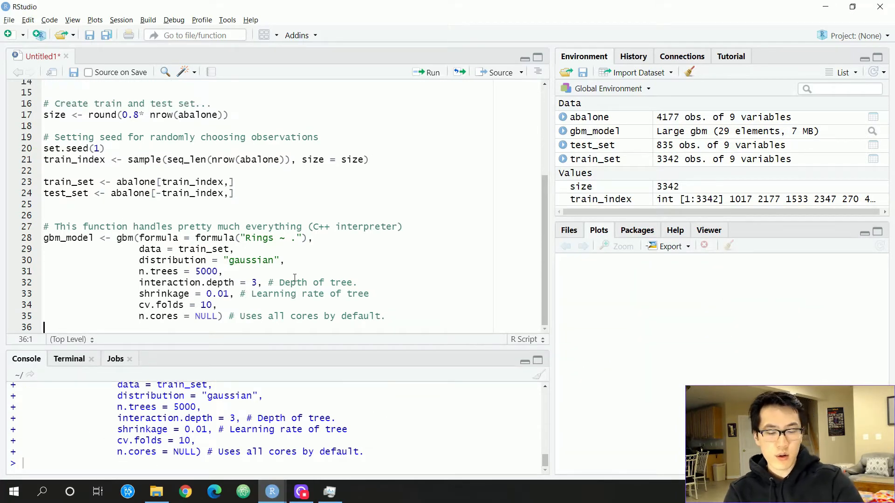
Add print(gbm_model) and view its summary of 5000 iterations, best CV iteration 2661
{"action": "type", "text": "print(gbm"}
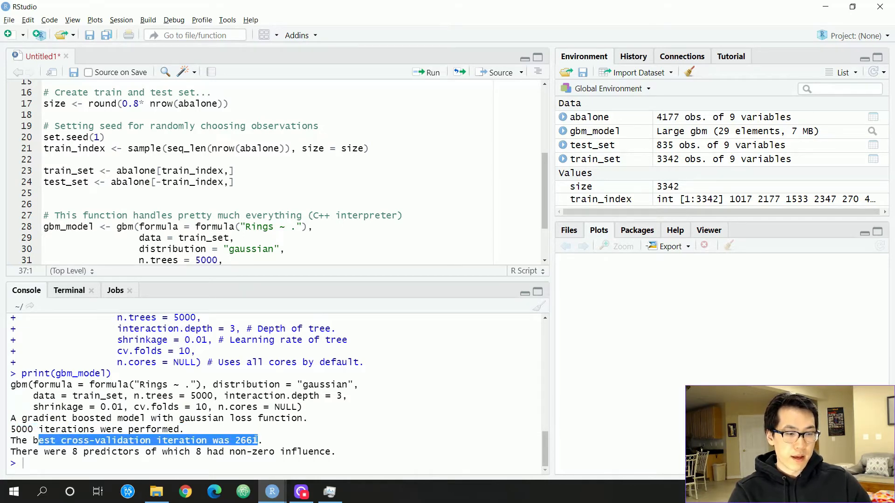
{"action": "scroll", "scroll_direction": "down", "scroll_amount": 3}
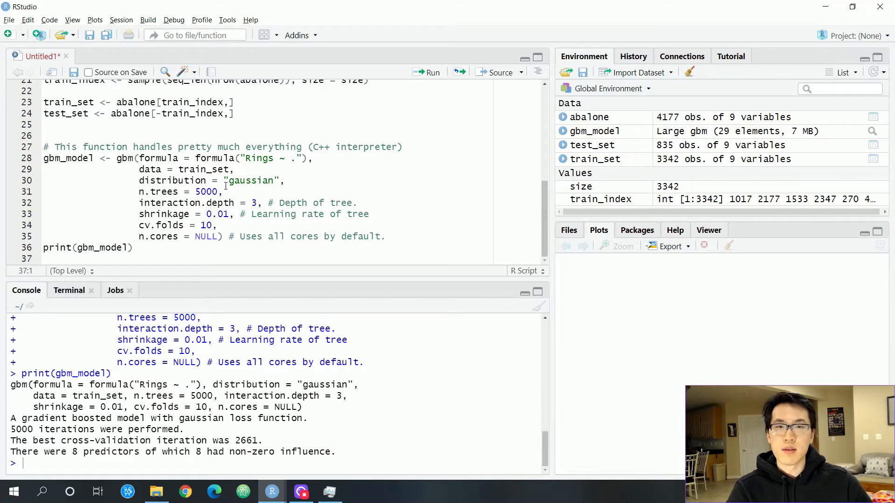
{"action": "mouse_move", "coordinate": [138, 196]}
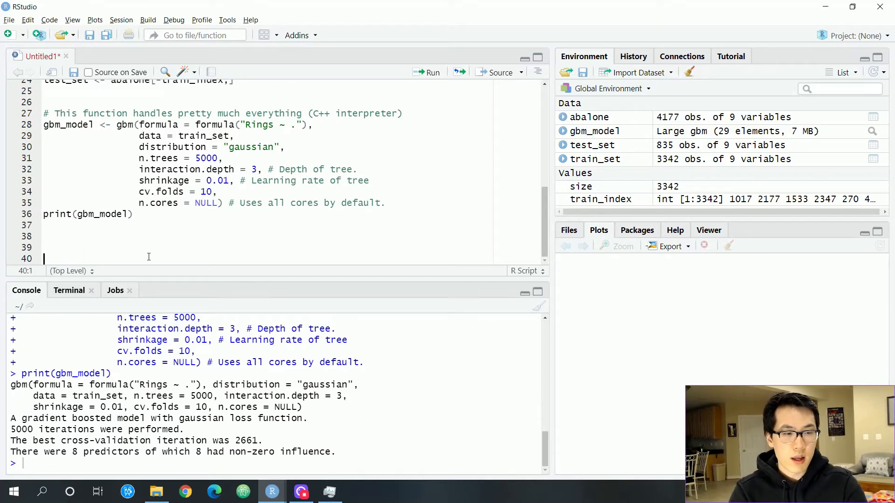
Add '# GET RMSE' with sqrt(min(gbm_model$cv.error)) and run it, giving 2.125957
{"action": "type", "text": "# GET"}
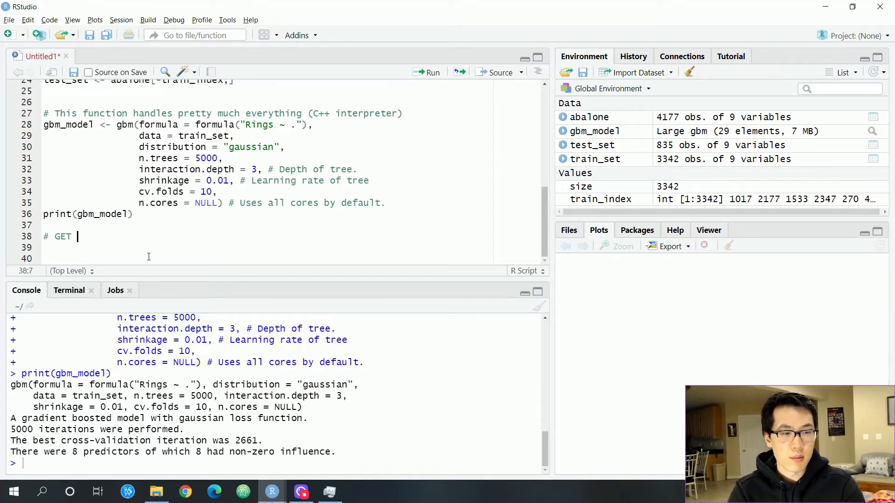
{"action": "type", "text": "RMSE"}
{"action": "left_click", "coordinate": [265, 248]}
{"action": "type", "text": "sqrt(min("}
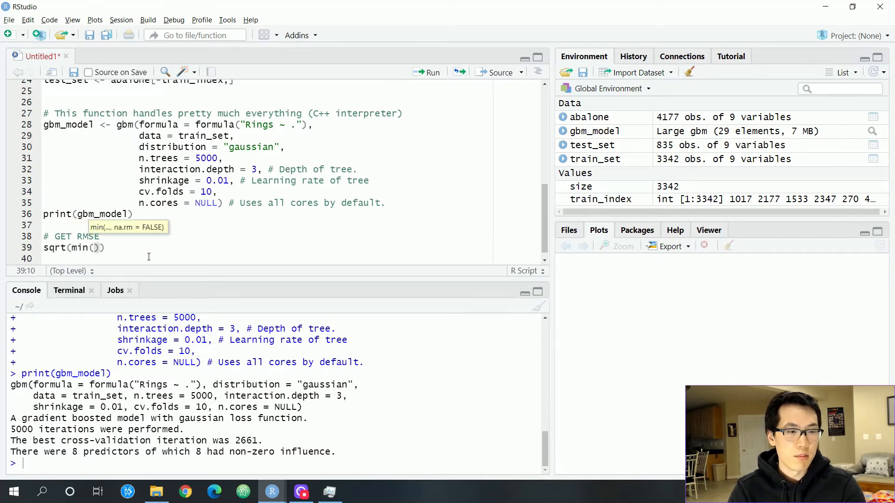
{"action": "type", "text": "gbm_model$"}
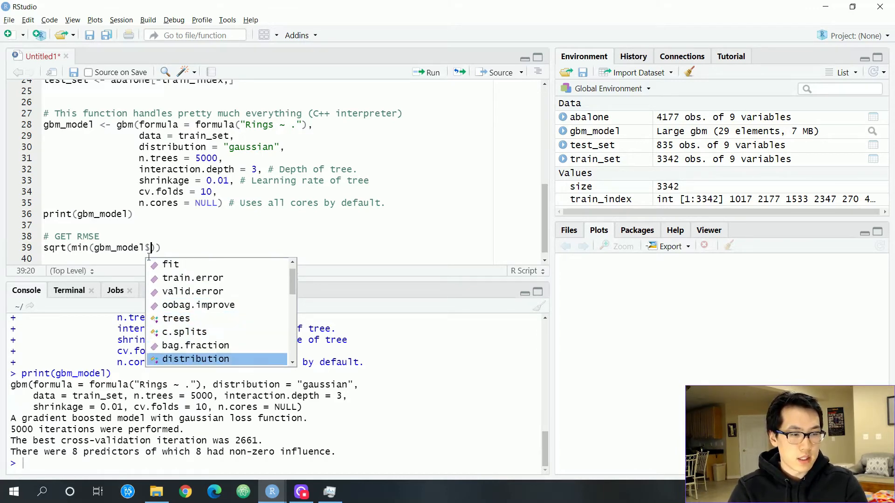
{"action": "scroll", "scroll_direction": "down", "scroll_amount": 3}
{"action": "type", "text": "cv.error"}
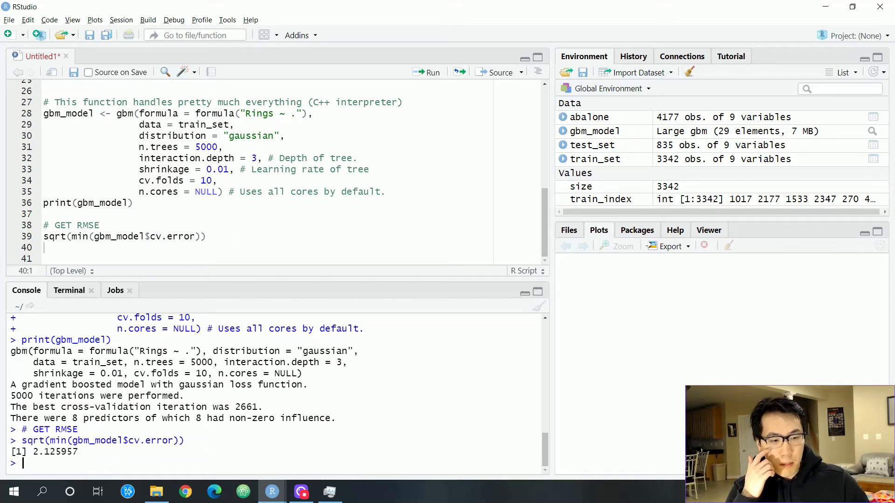
{"action": "double_click", "coordinate": [55, 451]}
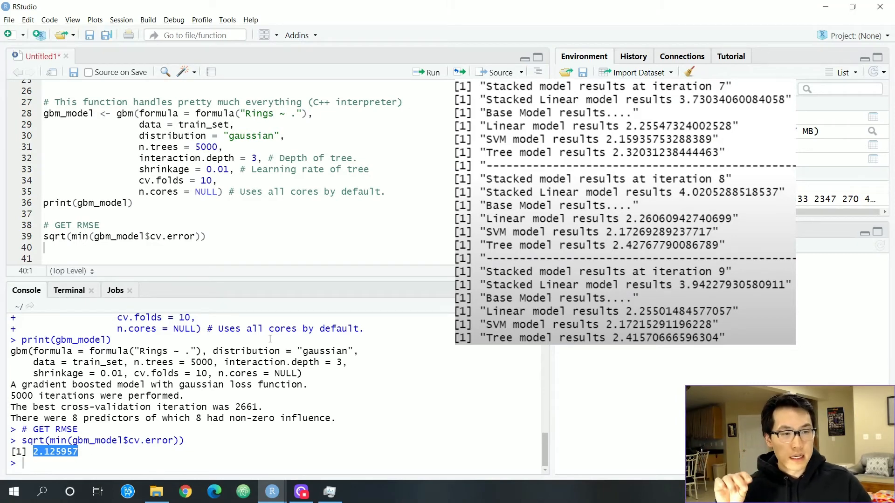
{"action": "mouse_move", "coordinate": [248, 239]}
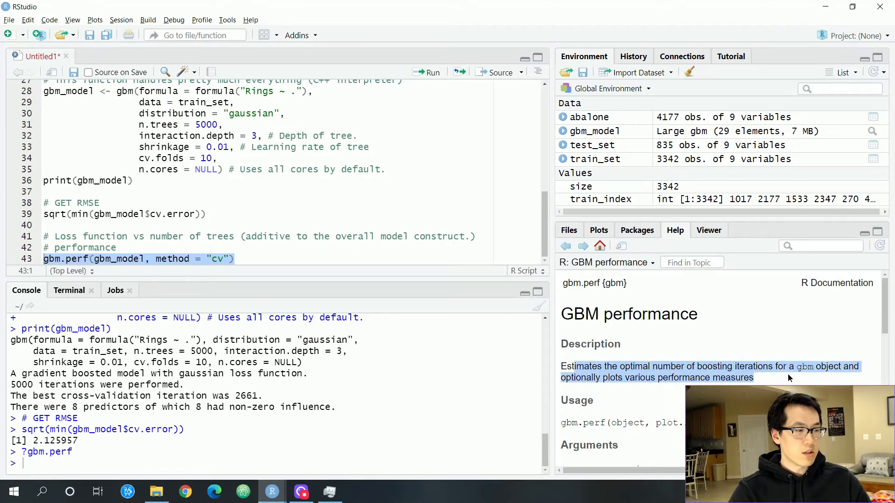
Run gbm.perf with method "cv", plotting error against trees with optimum 2661
{"action": "left_click", "coordinate": [426, 72]}
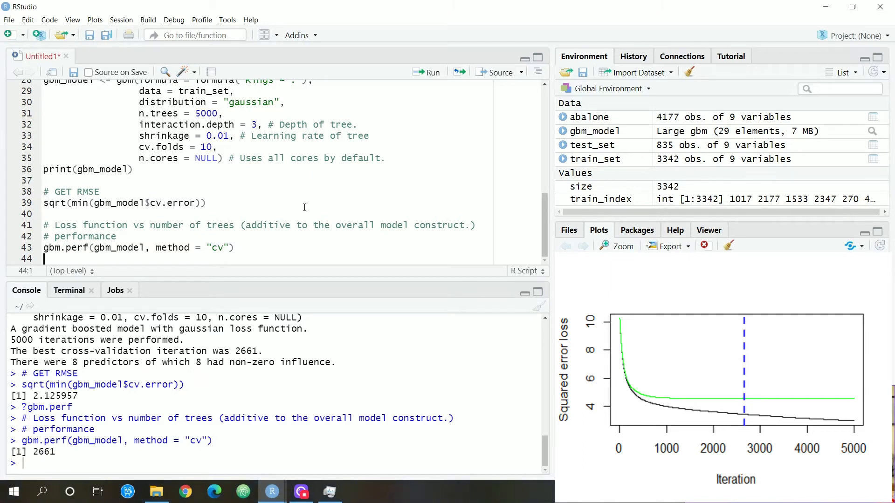
{"action": "type", "text": "# Che"}
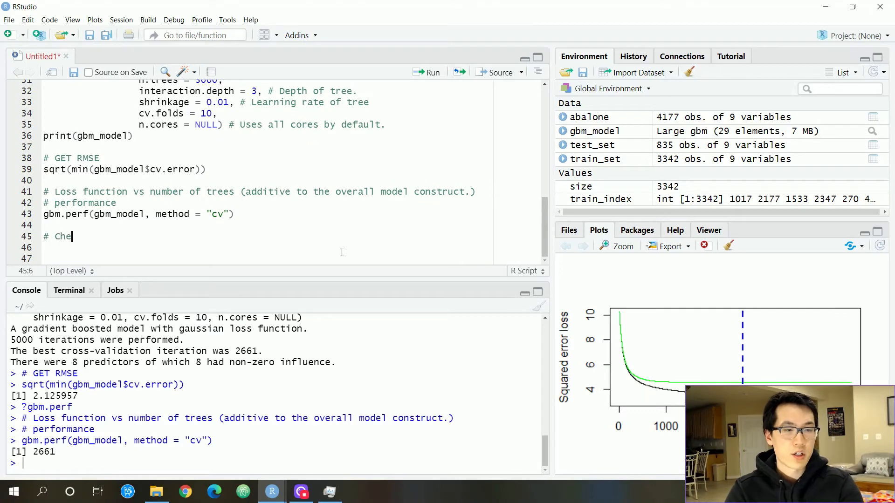
Add '# Check out variable importance.' with summary(gbm_model) and run it, ShellWeight leading at 49.07
{"action": "type", "text": "ck out variable importance."}
{"action": "left_click", "coordinate": [265, 248]}
{"action": "type", "text": "summary"}
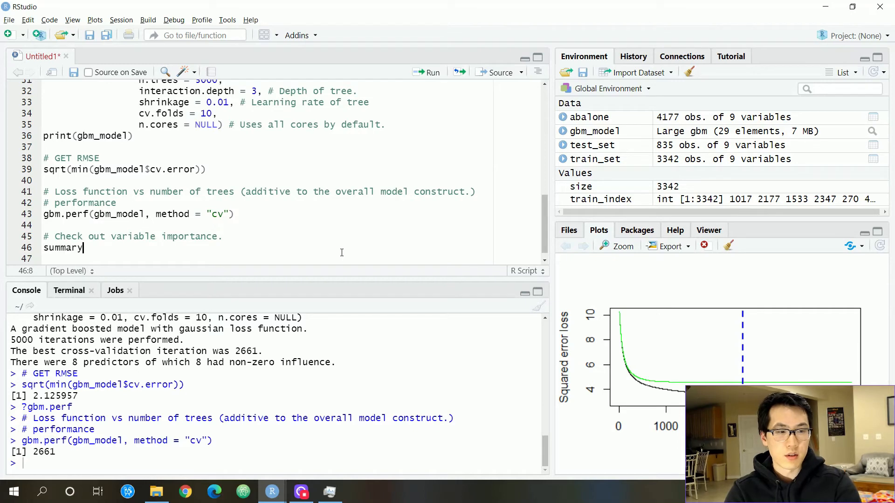
{"action": "type", "text": "(gbm_model"}
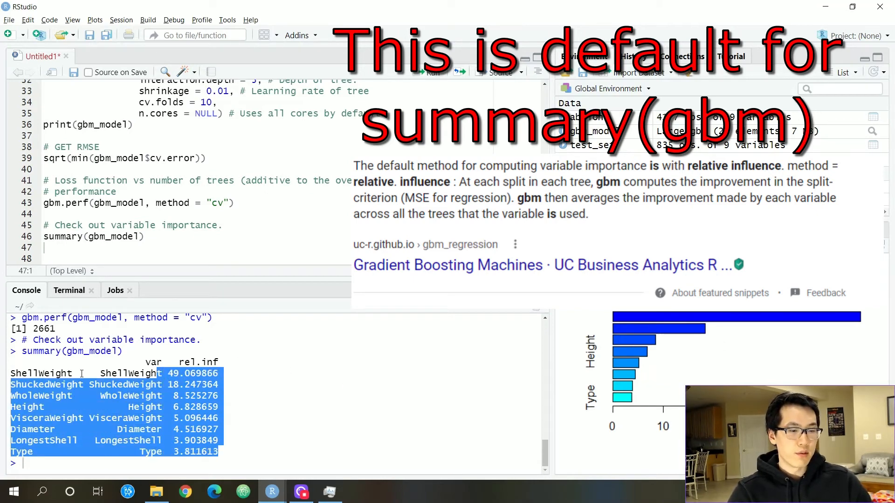
{"action": "double_click", "coordinate": [131, 373]}
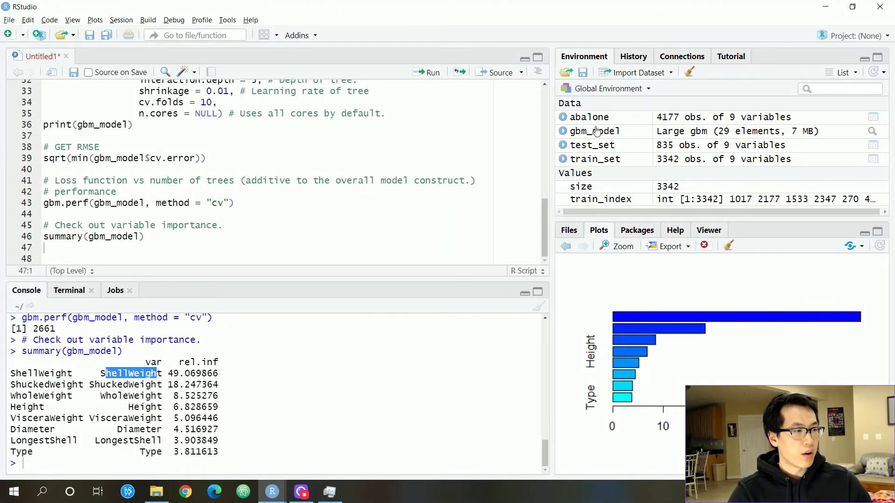
{"action": "left_click", "coordinate": [411, 379]}
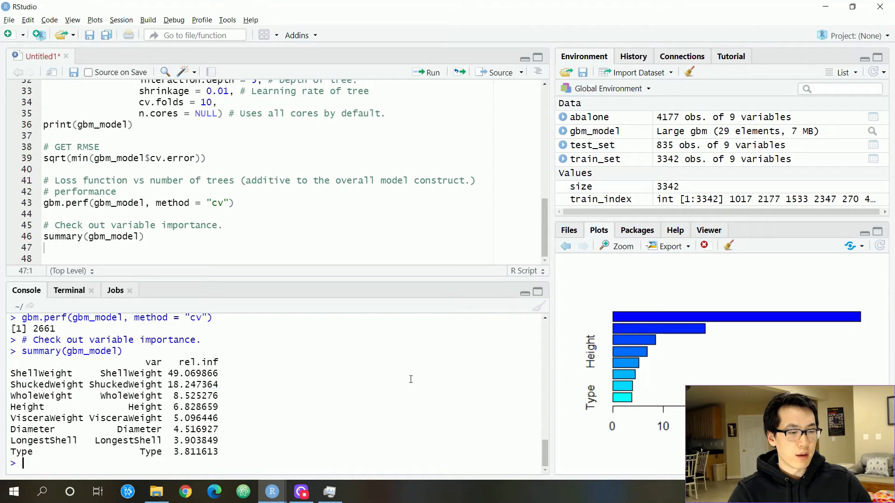
{"action": "mouse_move", "coordinate": [589, 120]}
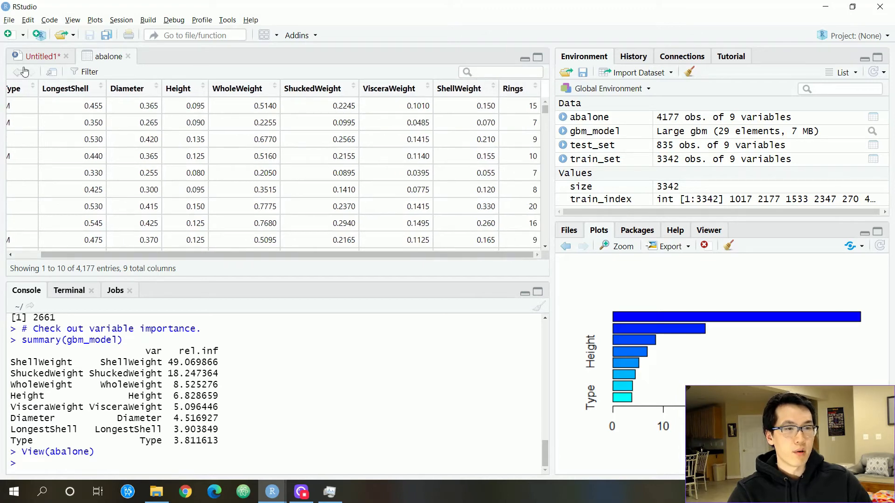
Add a comment noting relative influence is the default importance measure
{"action": "left_click", "coordinate": [40, 56]}
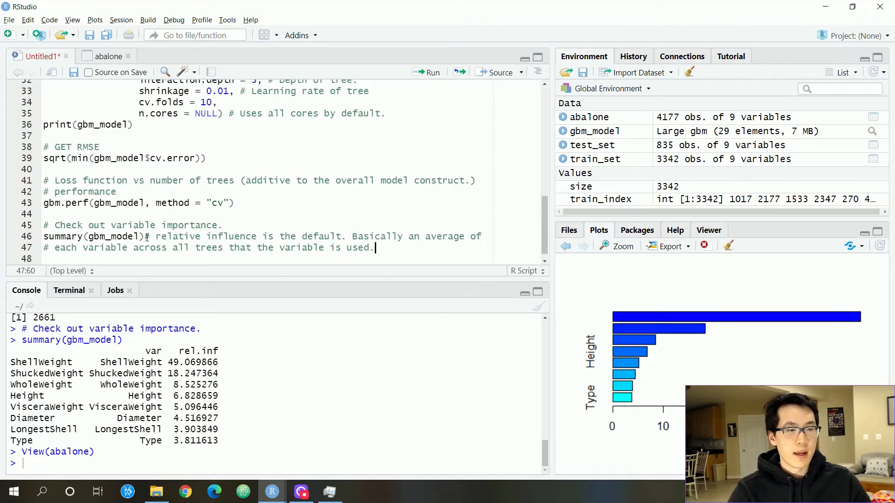
{"action": "left_click", "coordinate": [196, 236]}
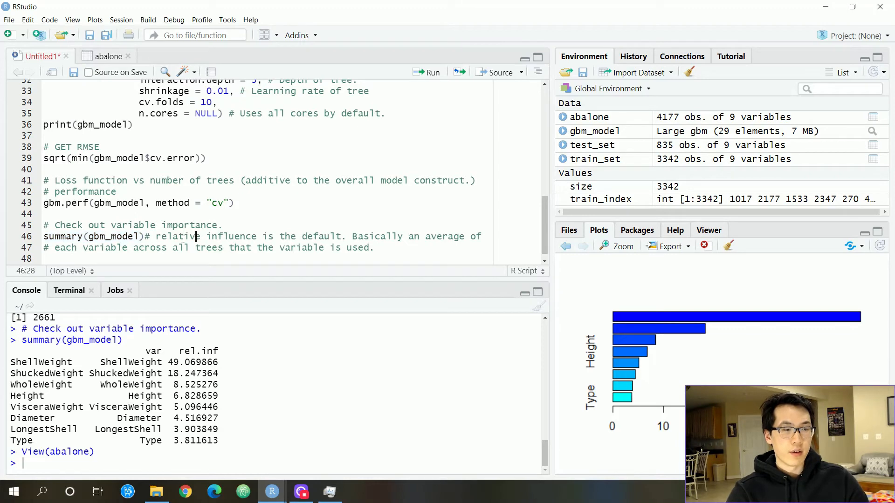
{"action": "double_click", "coordinate": [196, 351]}
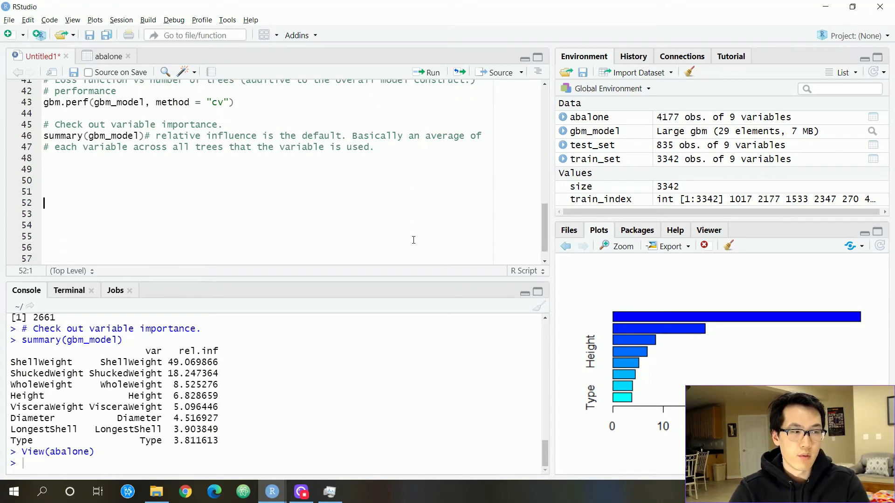
Add and run summary(gbm_model, method = permutation.test.gbm) with its explanatory comment
{"action": "left_click", "coordinate": [43, 169]}
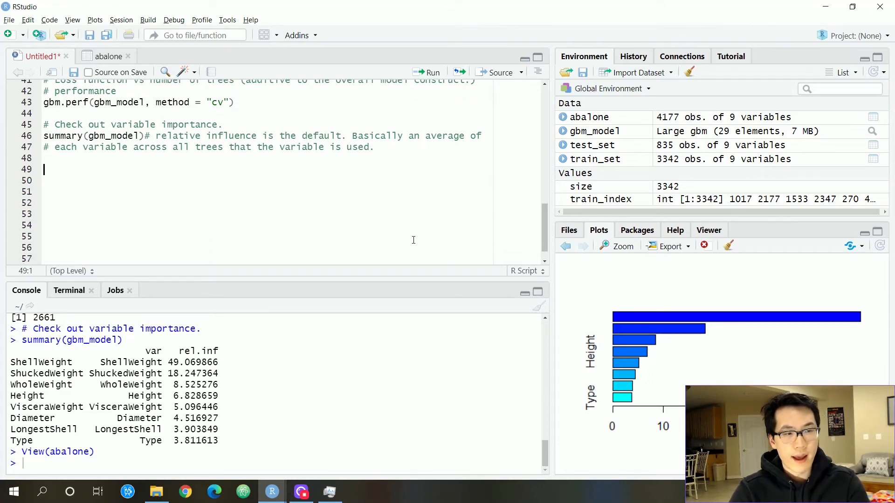
{"action": "type", "text": "su"}
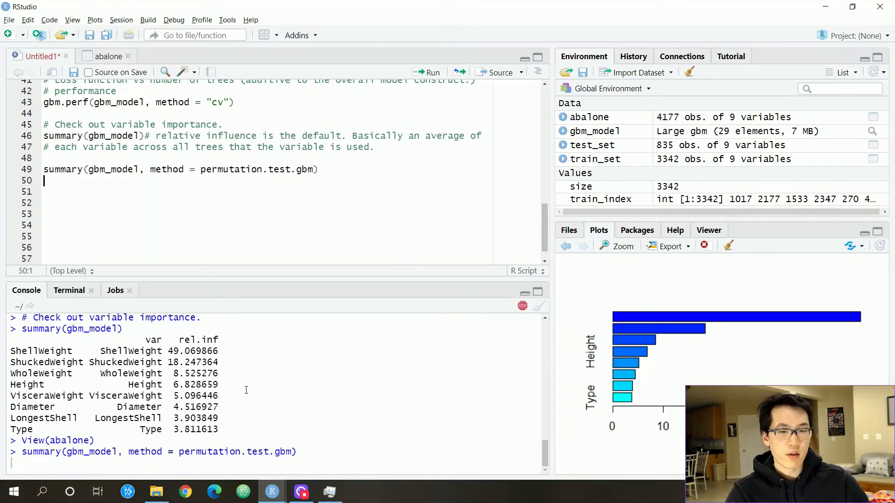
{"action": "left_click", "coordinate": [427, 72]}
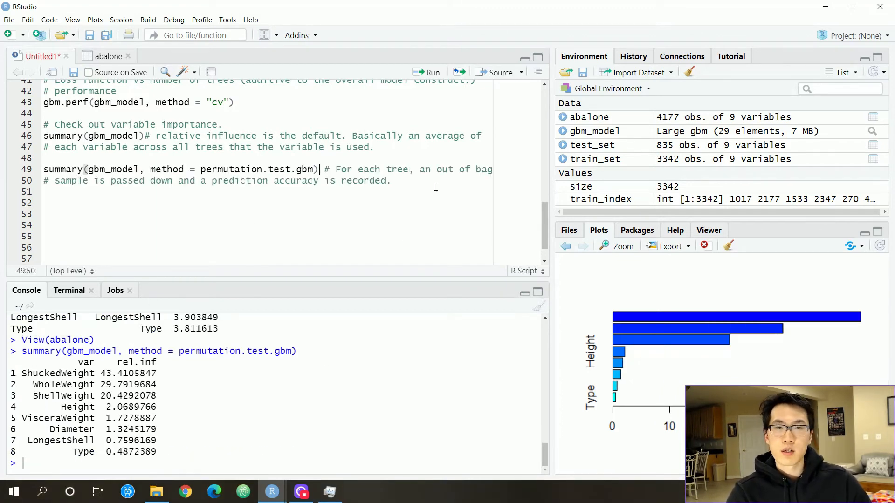
{"action": "left_click_drag", "start_coordinate": [325, 168], "coordinate": [390, 180]}
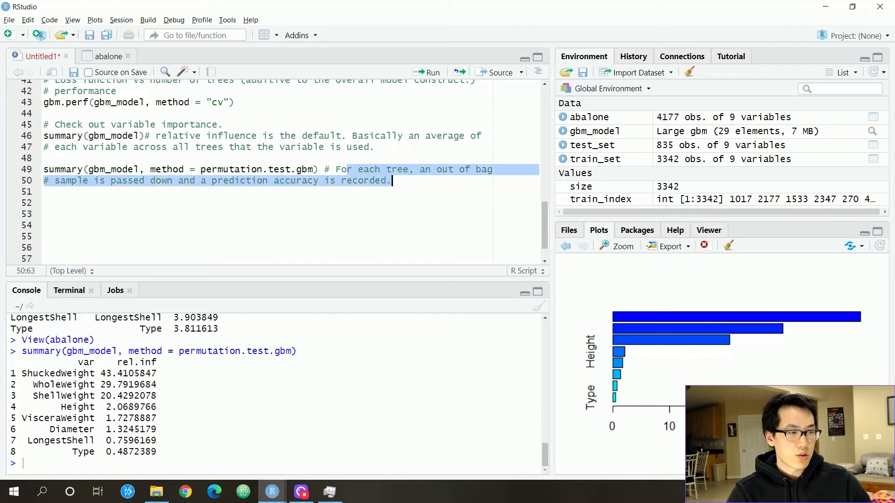
{"action": "left_click", "coordinate": [456, 192]}
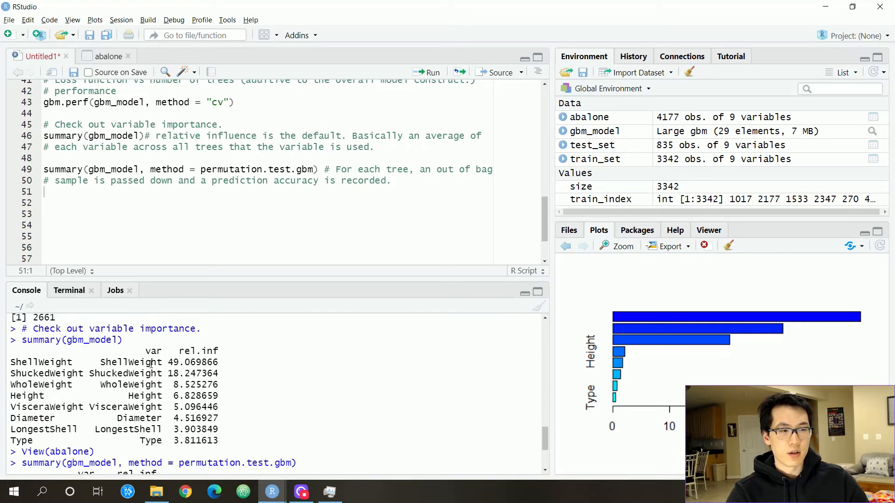
Start the LIME section with '# For additional explanation and intuition check out LIME!'
{"action": "type", "text": "# For additional explanation and intuition check out LIME!"}
{"action": "type", "text": "library(lime)"}
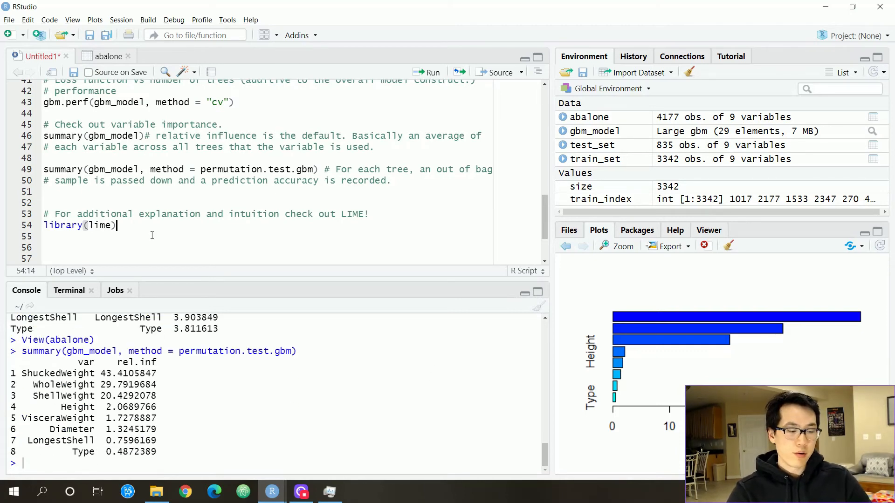
Load lime and add model_type.gbm returning regression plus the predict_model.gbm helper
{"action": "left_click", "coordinate": [425, 72]}
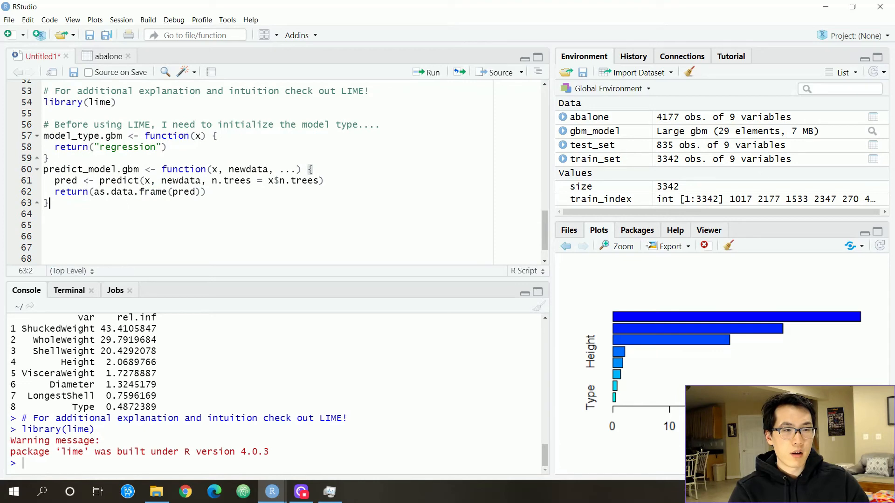
{"action": "left_click", "coordinate": [166, 180]}
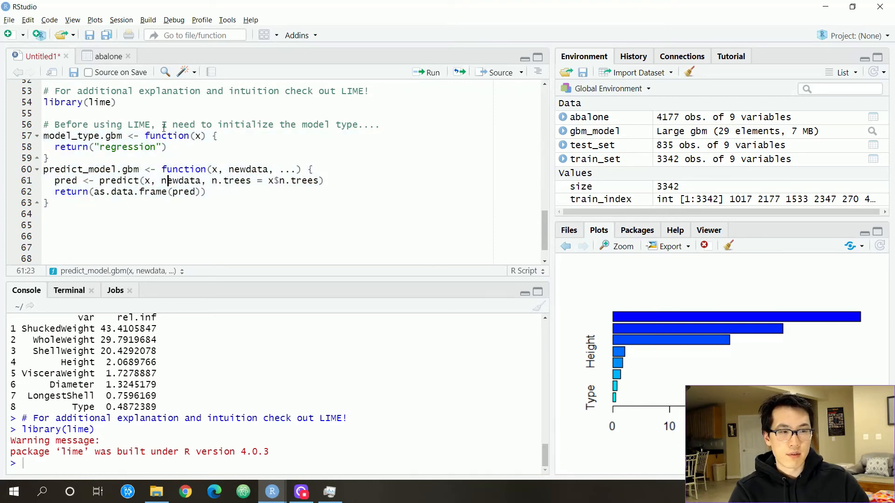
{"action": "scroll", "scroll_direction": "up", "scroll_amount": 3}
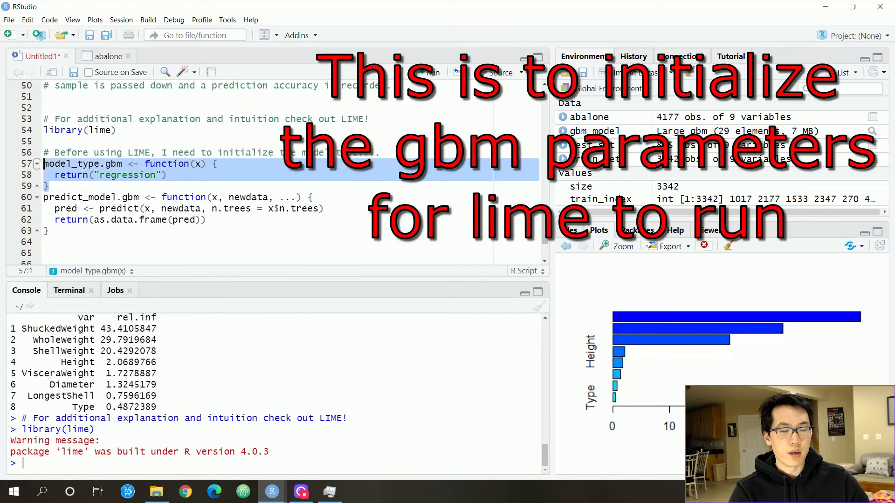
{"action": "left_click", "coordinate": [82, 164]}
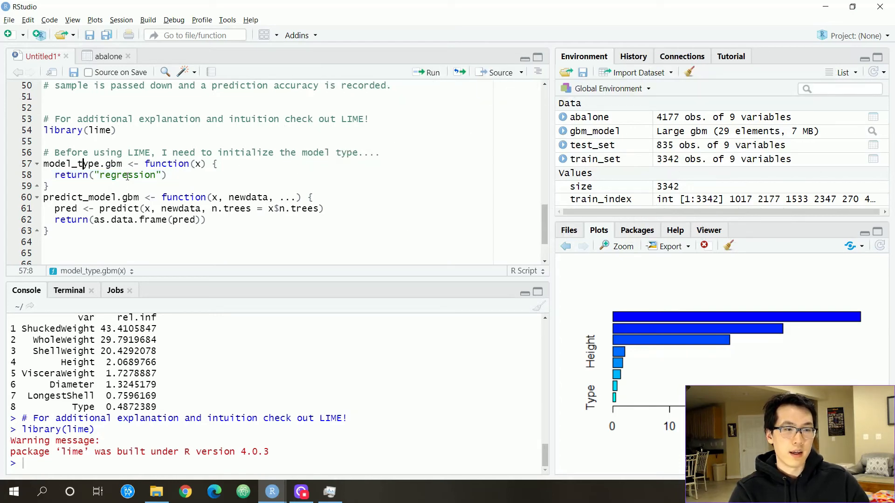
{"action": "double_click", "coordinate": [127, 174]}
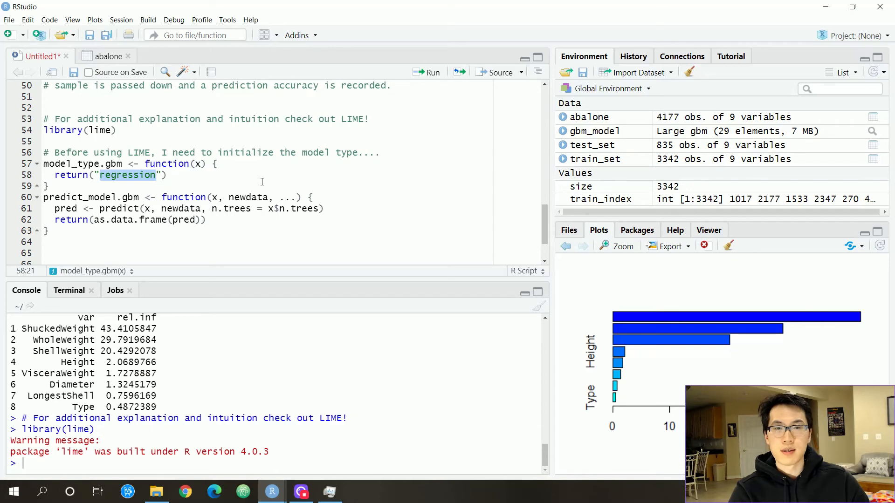
{"action": "mouse_move", "coordinate": [190, 205]}
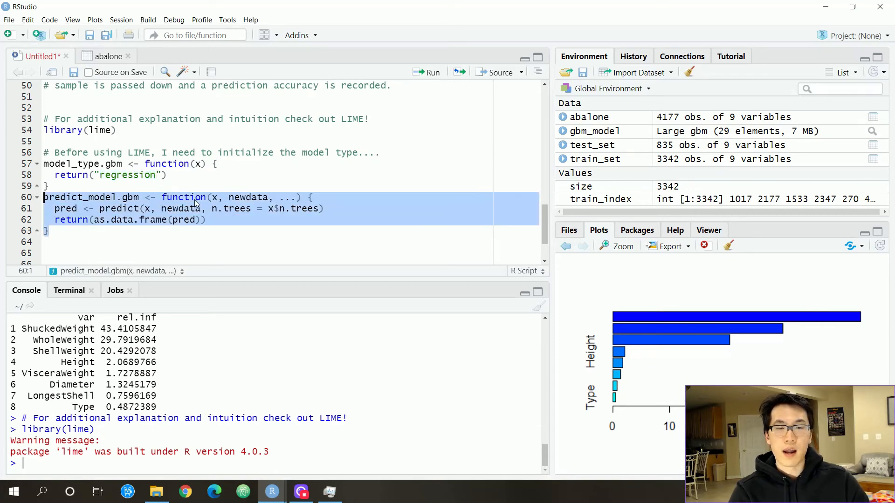
Add subset_test_data, lime(), explain() and plot_features() lines for two test observations
{"action": "left_click", "coordinate": [137, 197]}
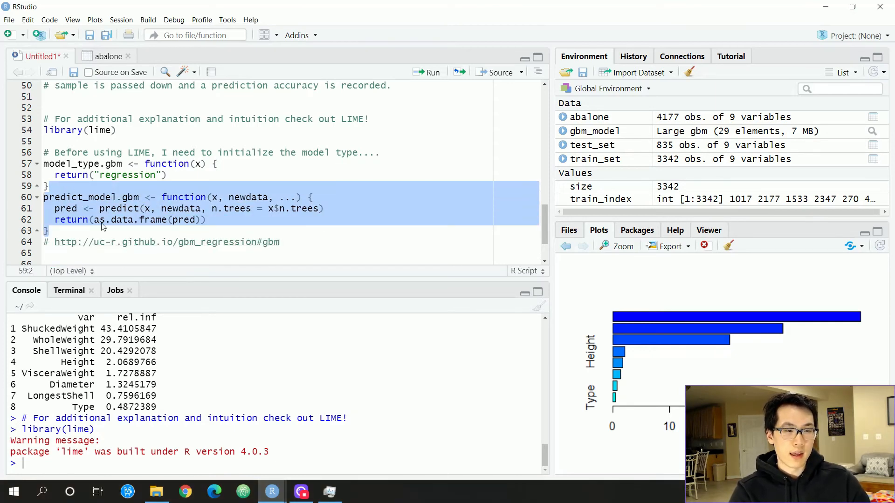
{"action": "left_click", "coordinate": [280, 242]}
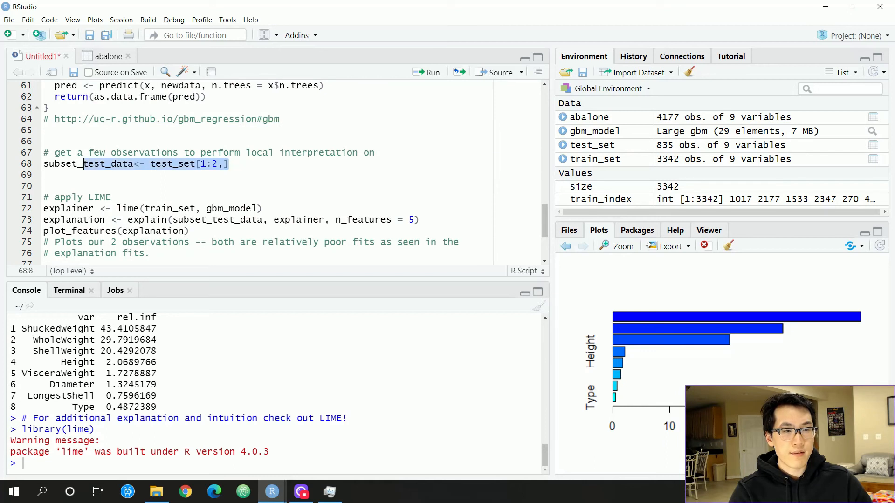
Run the LIME lines on test_set[1:2,], fixing the model_type error, and plot_features(explanation)
{"action": "left_click", "coordinate": [260, 175]}
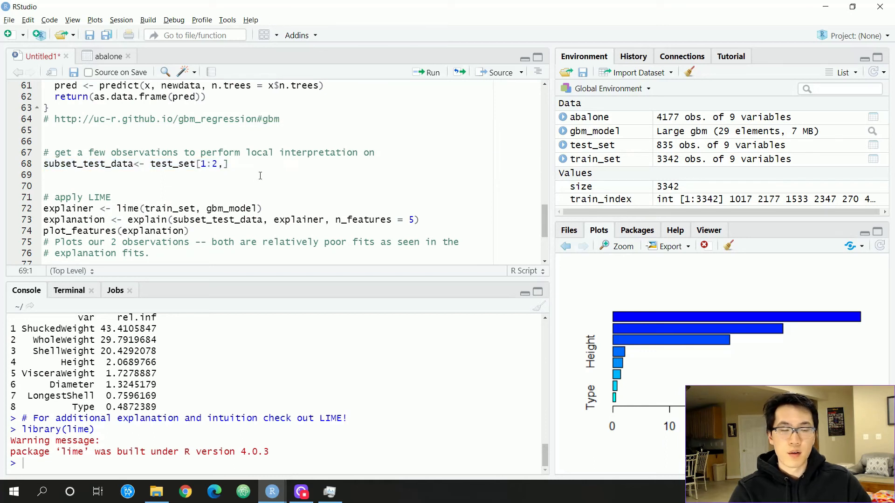
{"action": "double_click", "coordinate": [169, 164]}
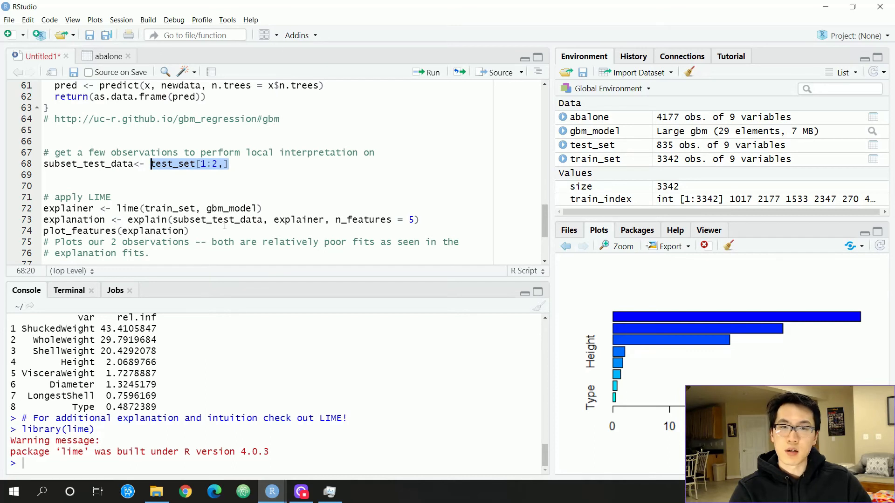
{"action": "mouse_move", "coordinate": [256, 207]}
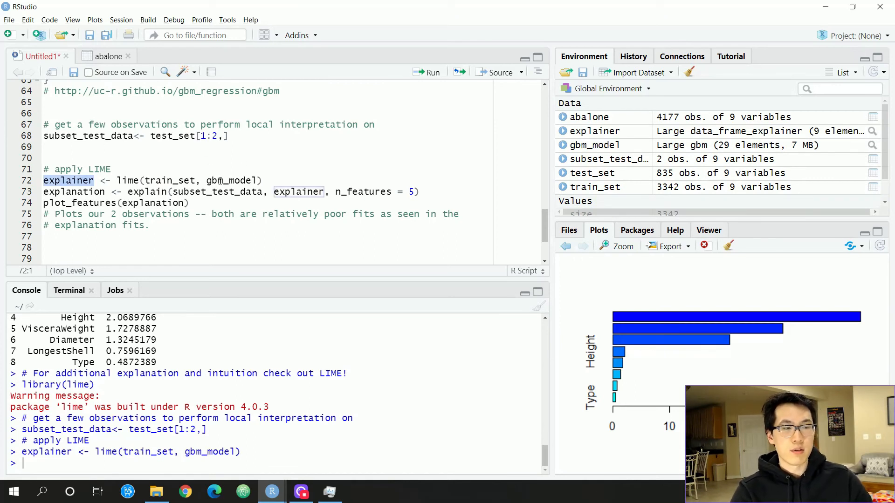
{"action": "left_click", "coordinate": [248, 192]}
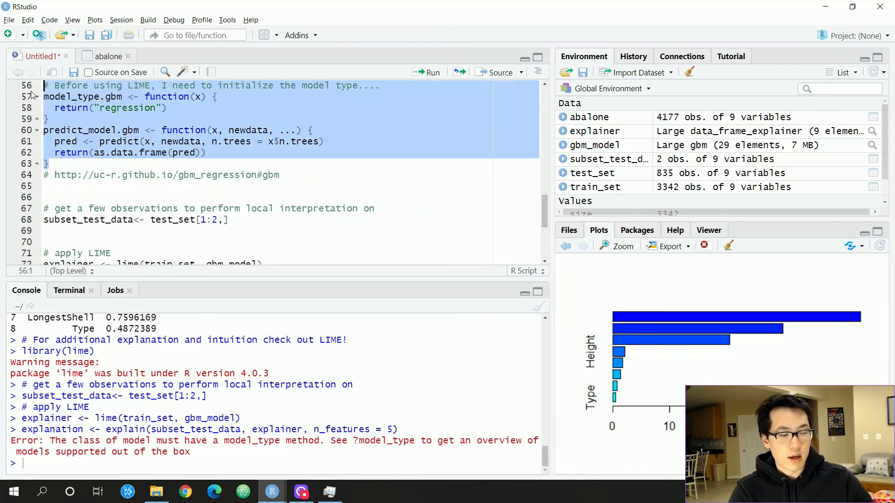
{"action": "left_click", "coordinate": [425, 73]}
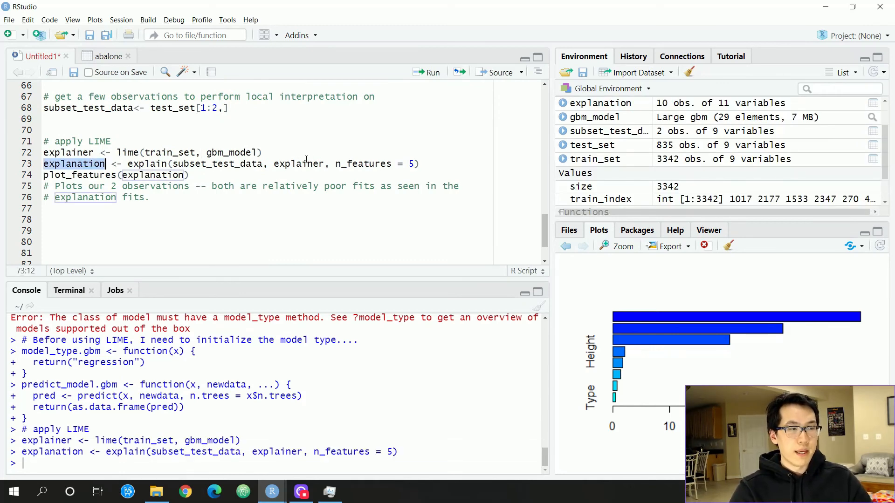
{"action": "double_click", "coordinate": [299, 164]}
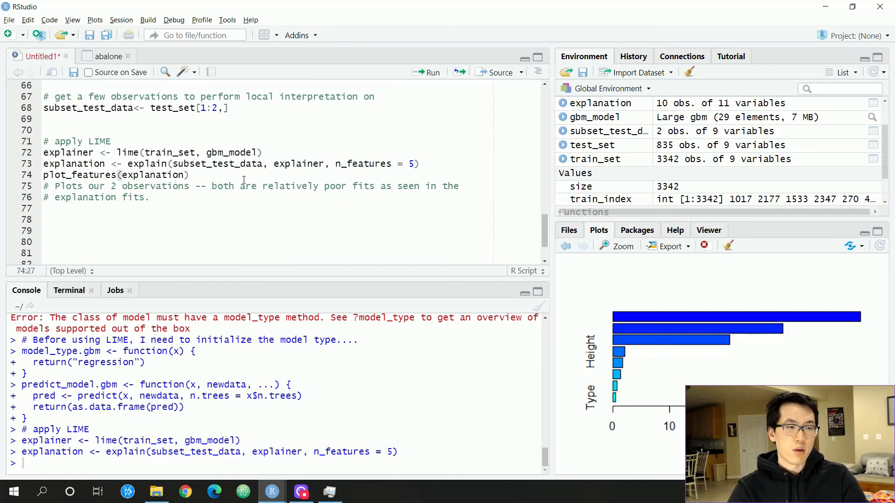
{"action": "left_click", "coordinate": [432, 71]}
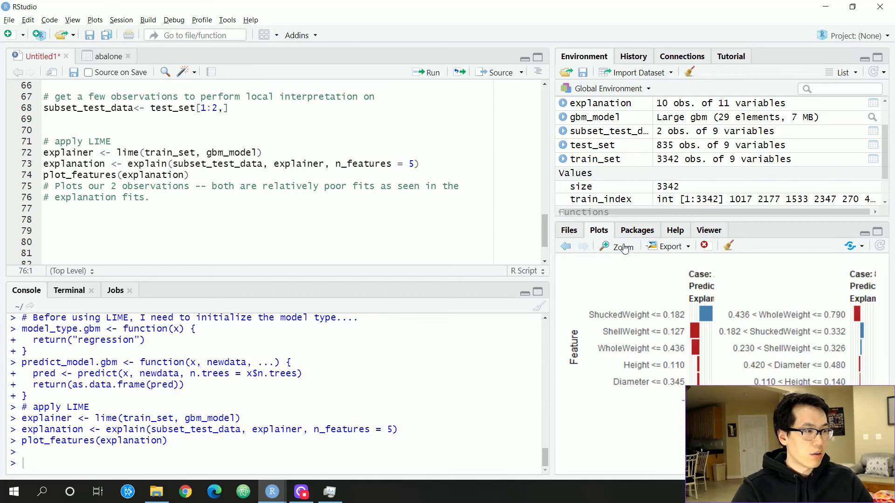
Zoom the LIME plot into its own window showing Case 2 fit 0.423 and Case 8 0.072
{"action": "left_click", "coordinate": [619, 246]}
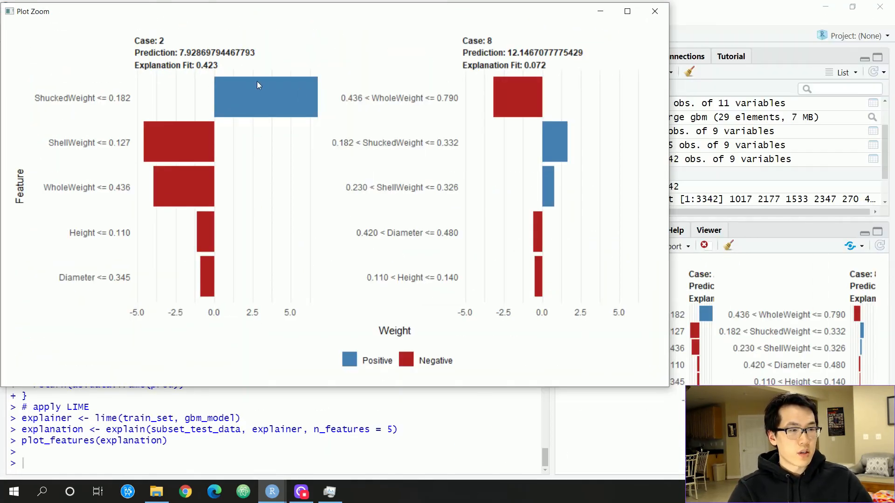
{"action": "mouse_move", "coordinate": [515, 121]}
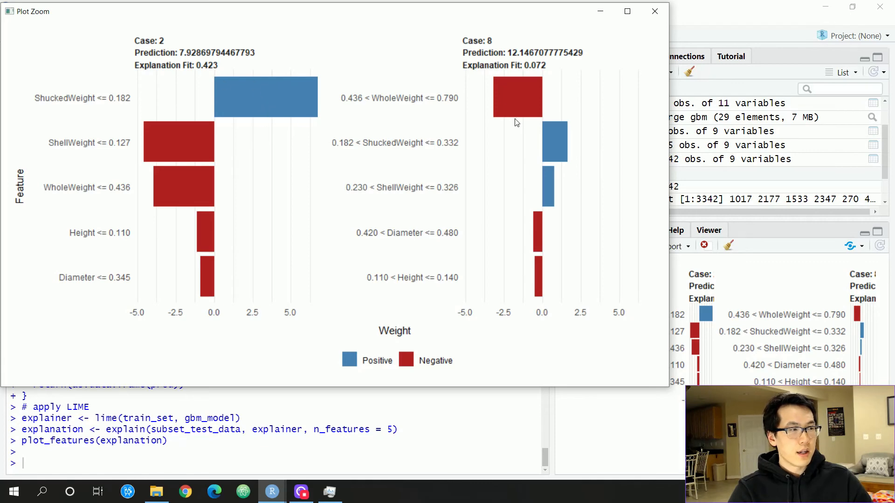
{"action": "mouse_move", "coordinate": [547, 207]}
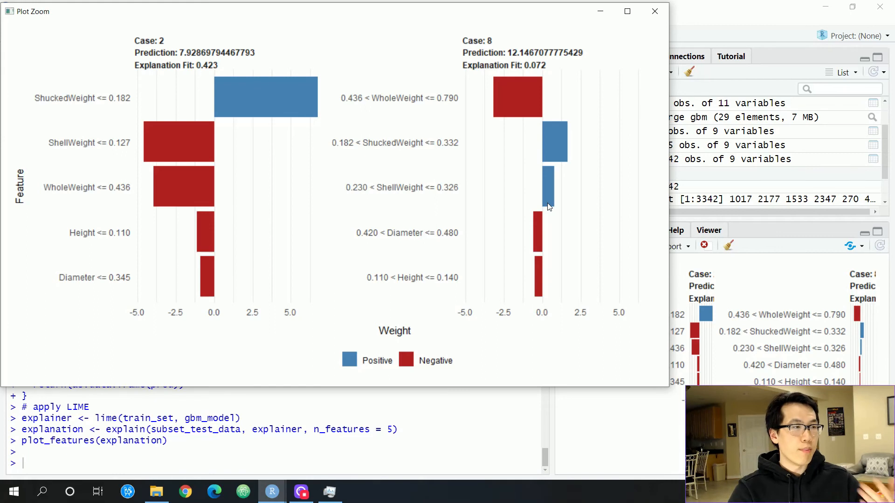
{"action": "mouse_move", "coordinate": [239, 267]}
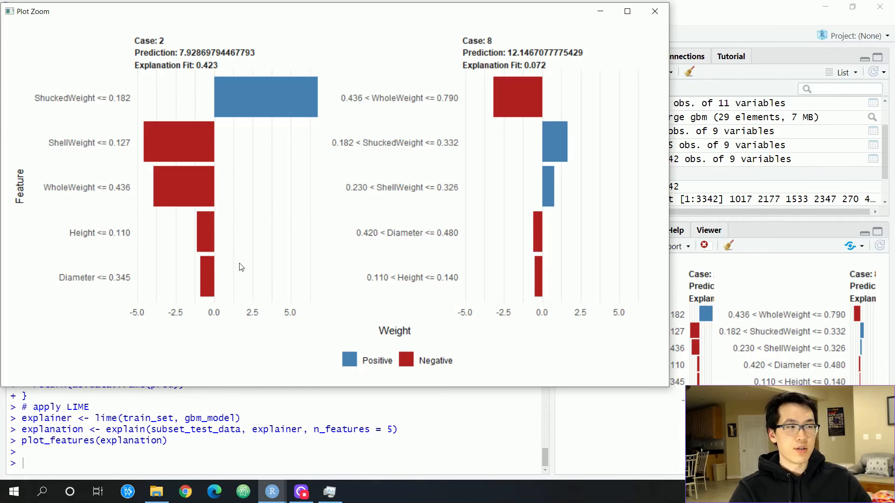
{"action": "mouse_move", "coordinate": [323, 210]}
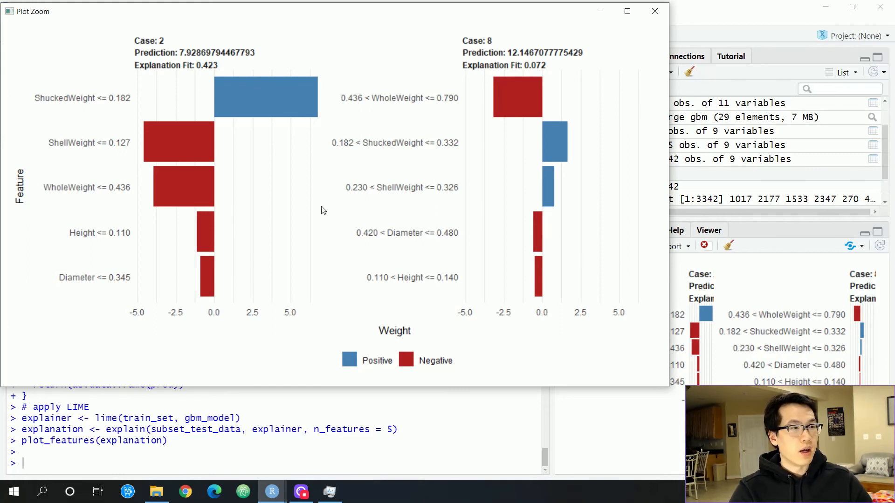
{"action": "mouse_move", "coordinate": [481, 162]}
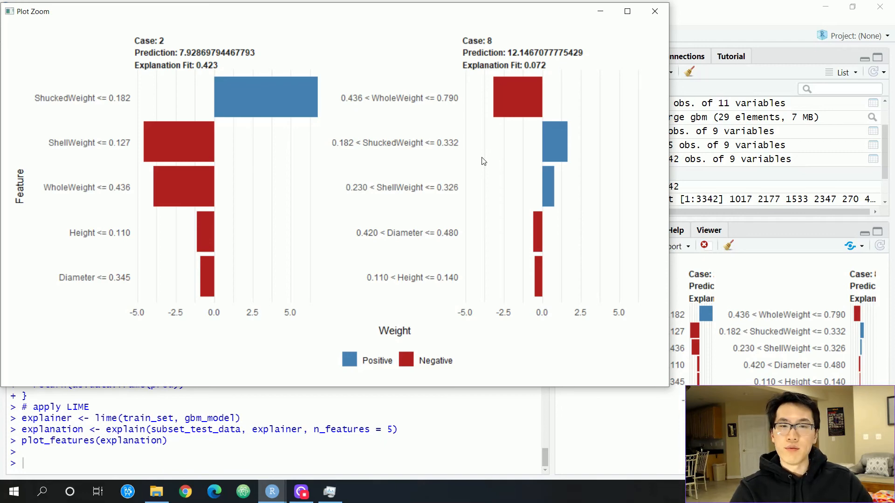
{"action": "mouse_move", "coordinate": [273, 111]}
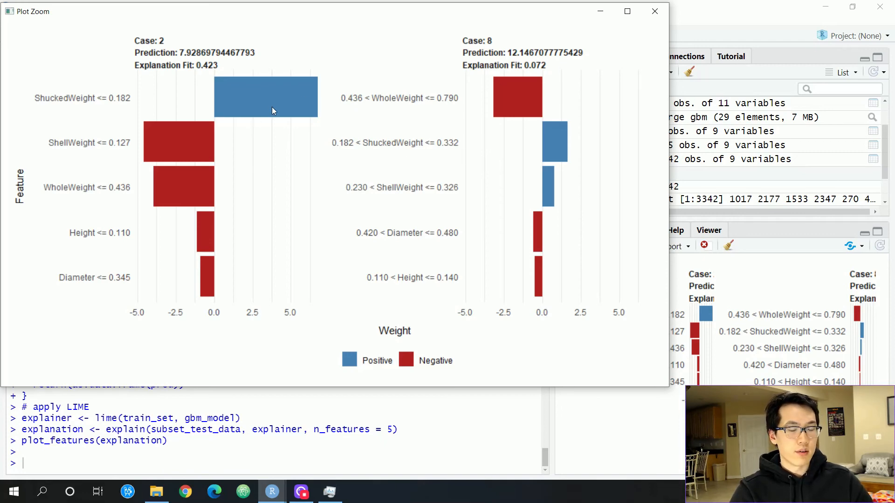
{"action": "mouse_move", "coordinate": [399, 205]}
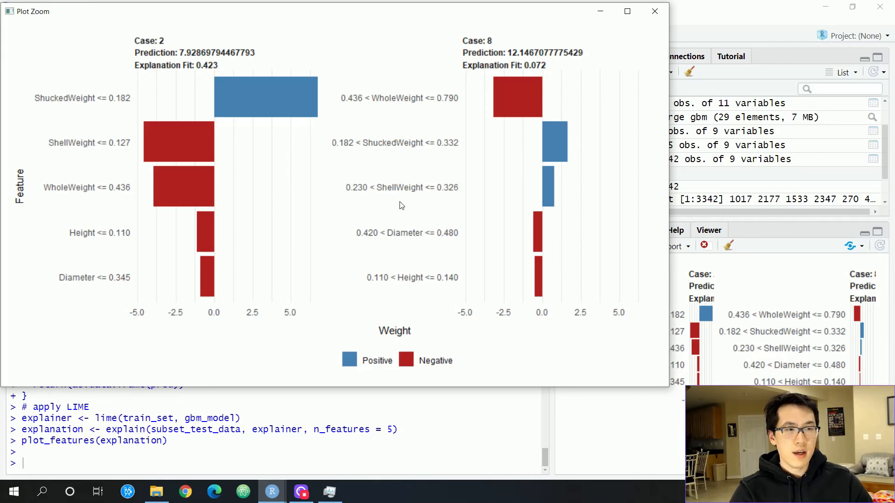
{"action": "mouse_move", "coordinate": [398, 205]}
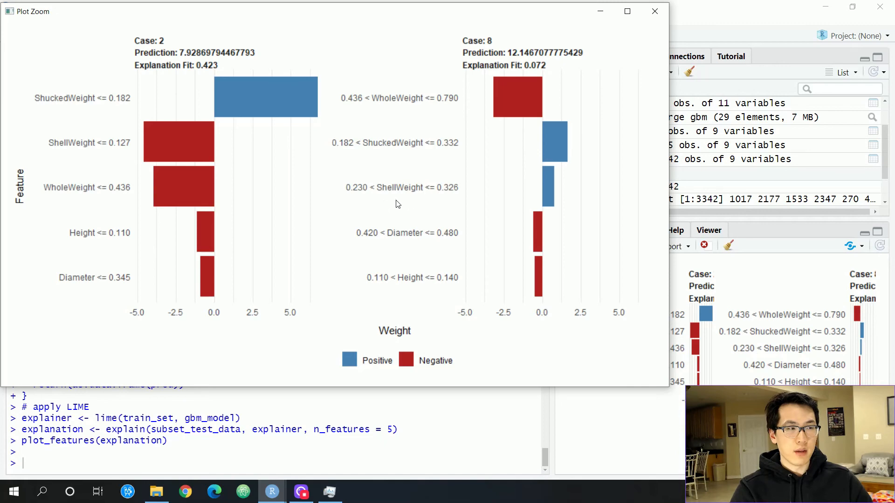
{"action": "mouse_move", "coordinate": [139, 62]}
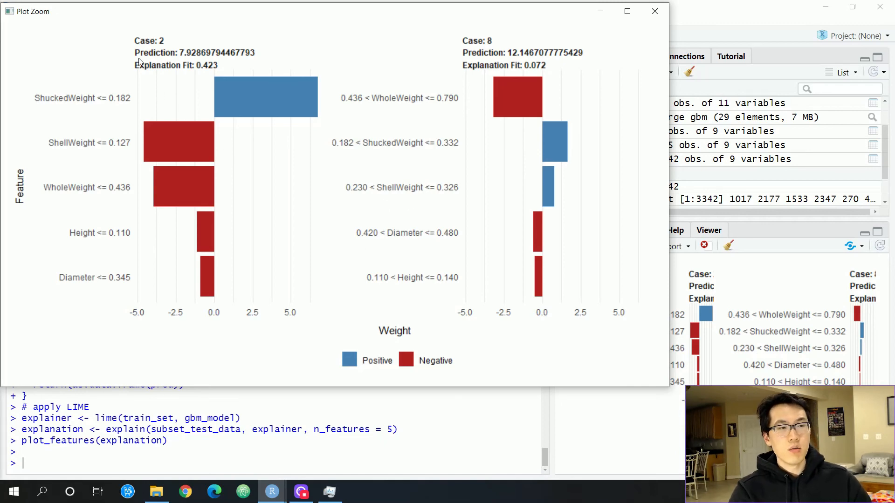
{"action": "mouse_move", "coordinate": [137, 66]}
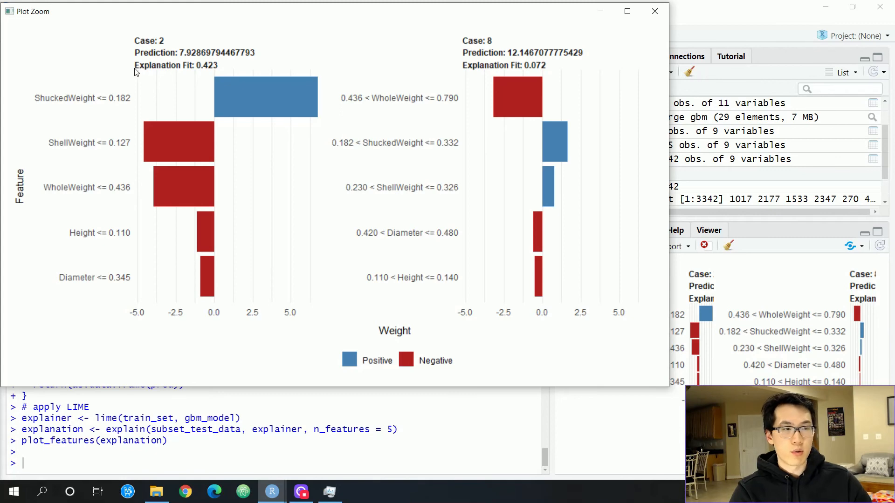
{"action": "mouse_move", "coordinate": [490, 74]}
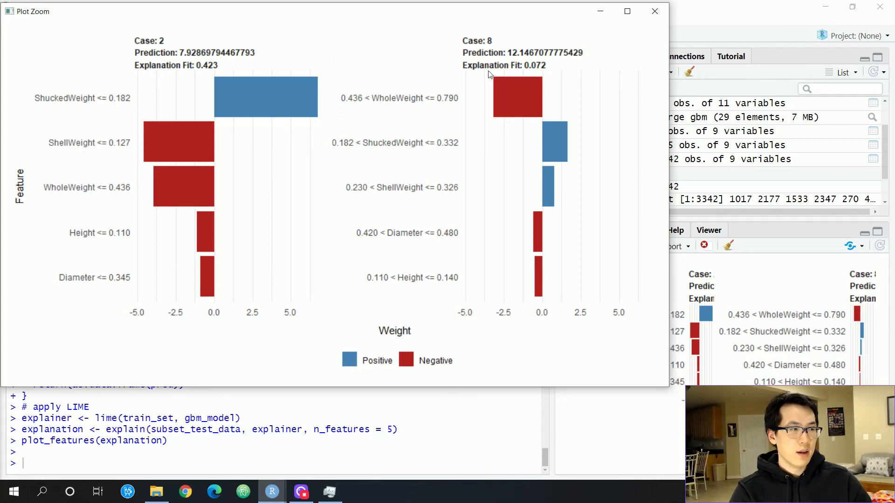
{"action": "mouse_move", "coordinate": [139, 73]}
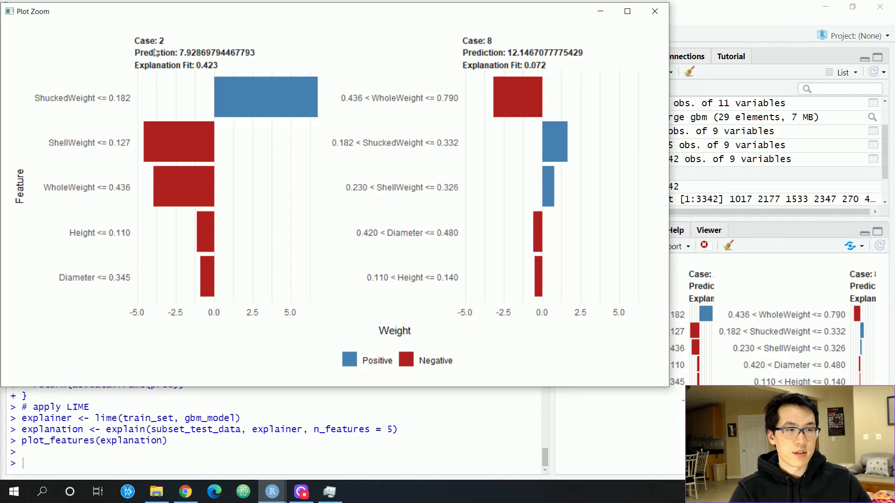
{"action": "mouse_move", "coordinate": [265, 82]}
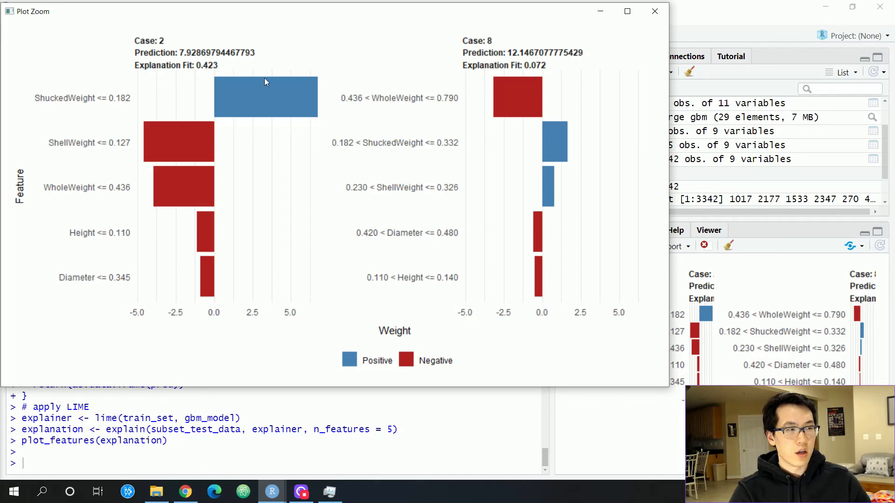
{"action": "mouse_move", "coordinate": [199, 88]}
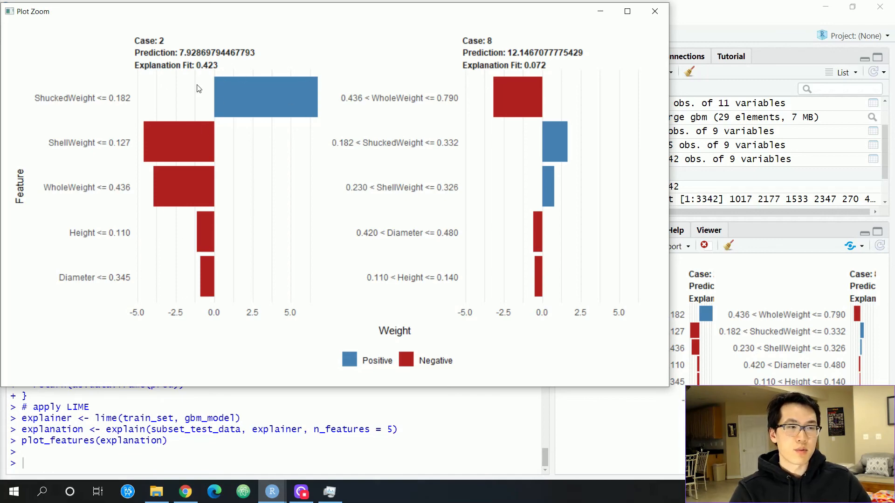
{"action": "mouse_move", "coordinate": [236, 95]}
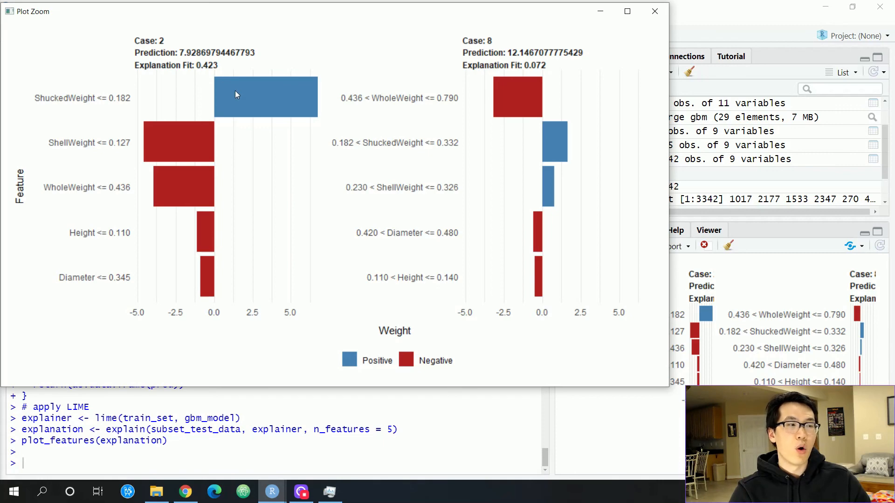
{"action": "mouse_move", "coordinate": [231, 96]}
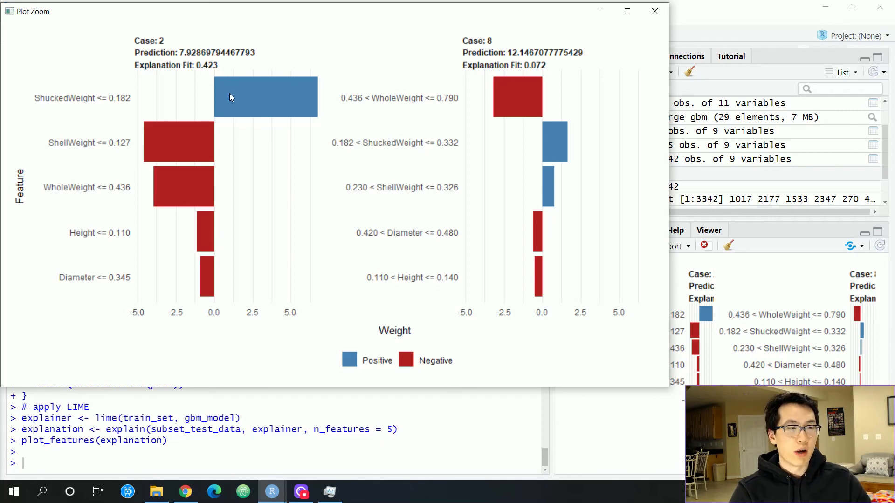
{"action": "mouse_move", "coordinate": [211, 68]}
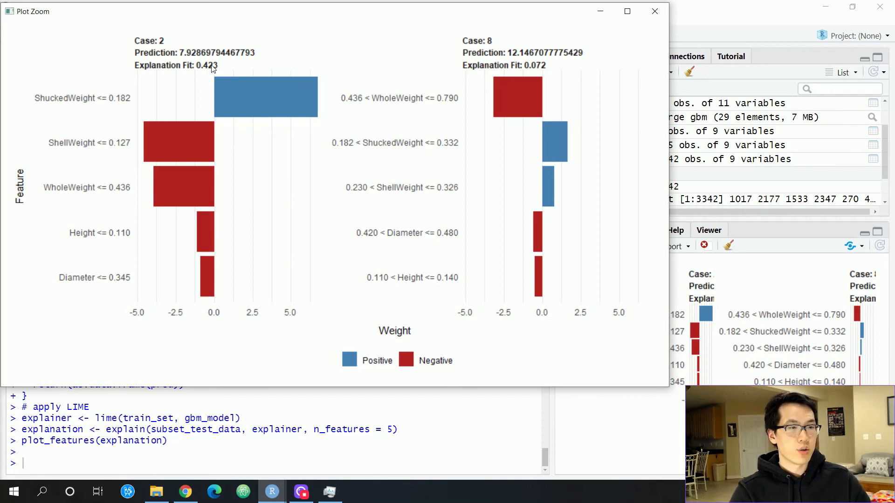
{"action": "mouse_move", "coordinate": [287, 163]}
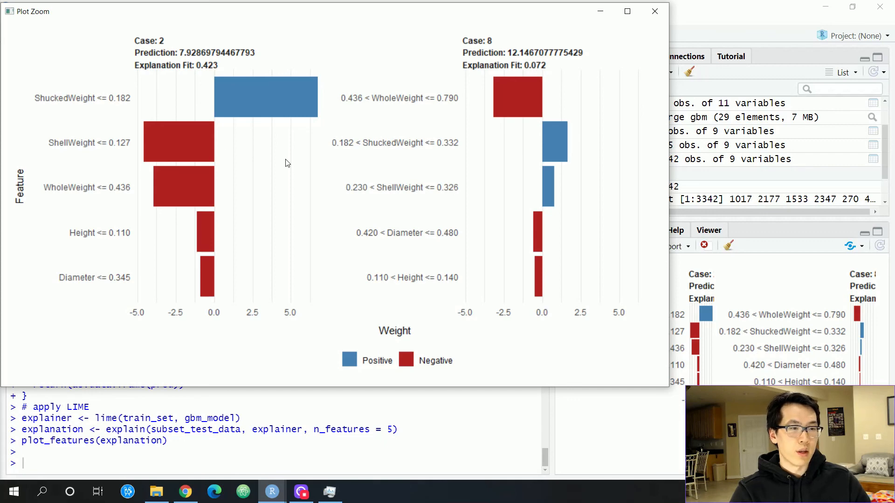
{"action": "mouse_move", "coordinate": [333, 195]}
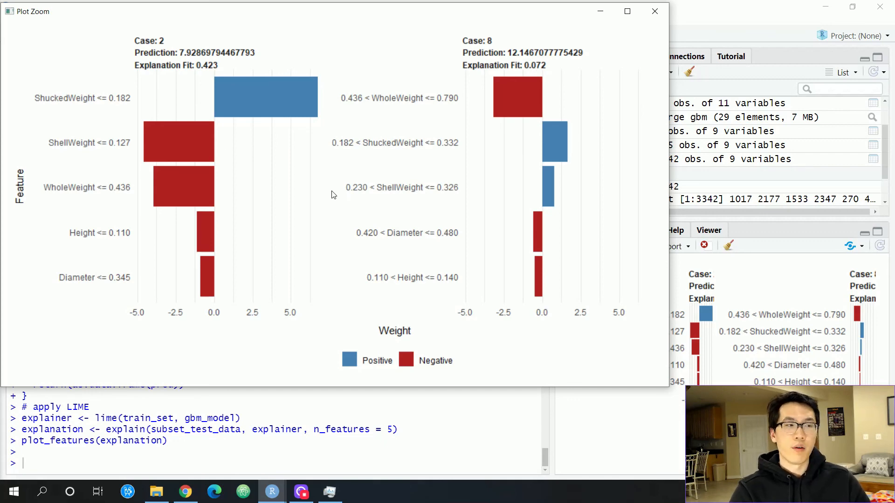
Close the Plot Zoom window and scroll the script back up toward the gbm model code
{"action": "left_click", "coordinate": [654, 11]}
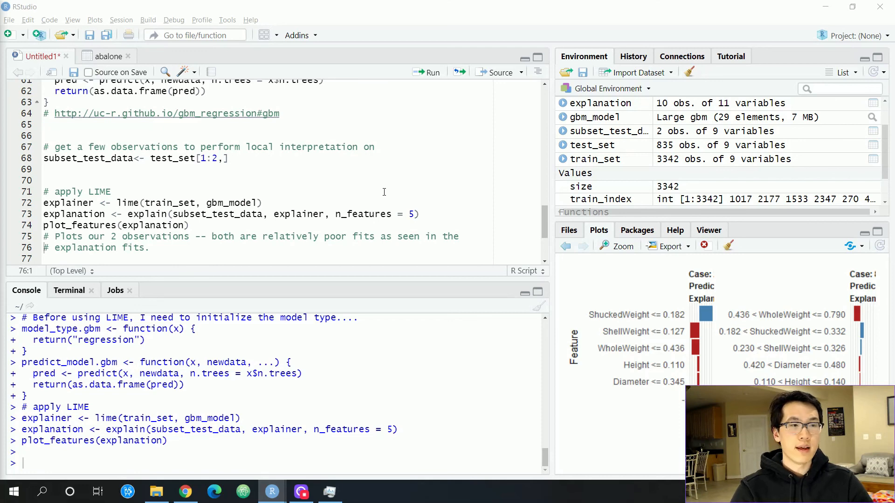
{"action": "scroll", "scroll_direction": "up", "scroll_amount": 3}
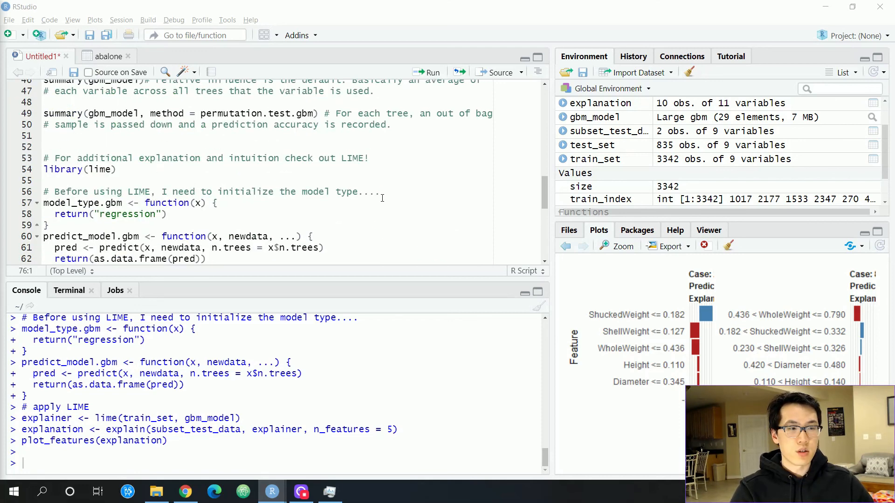
{"action": "scroll", "scroll_direction": "up", "scroll_amount": 3}
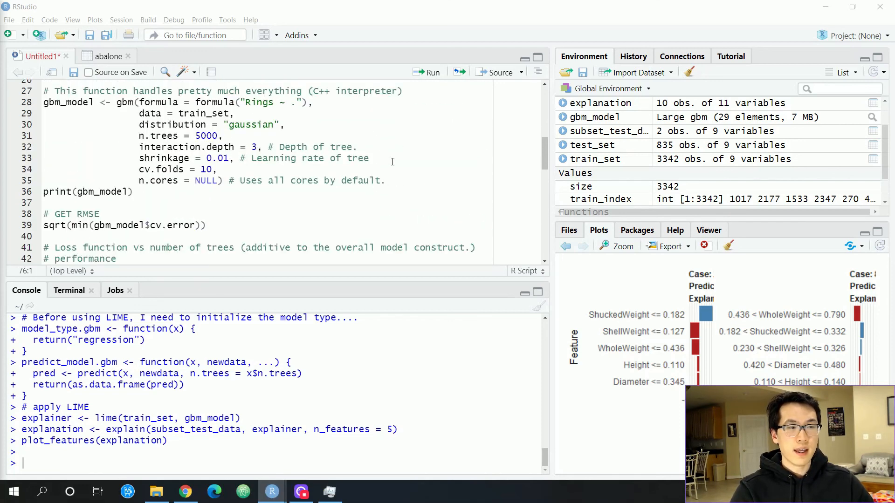